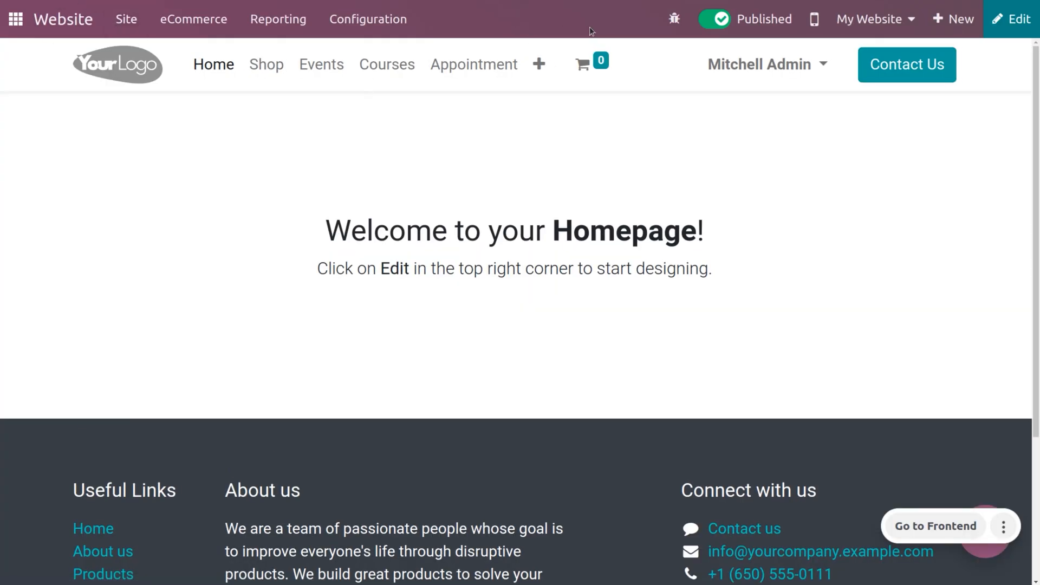
pyautogui.moveTo(473, 64)
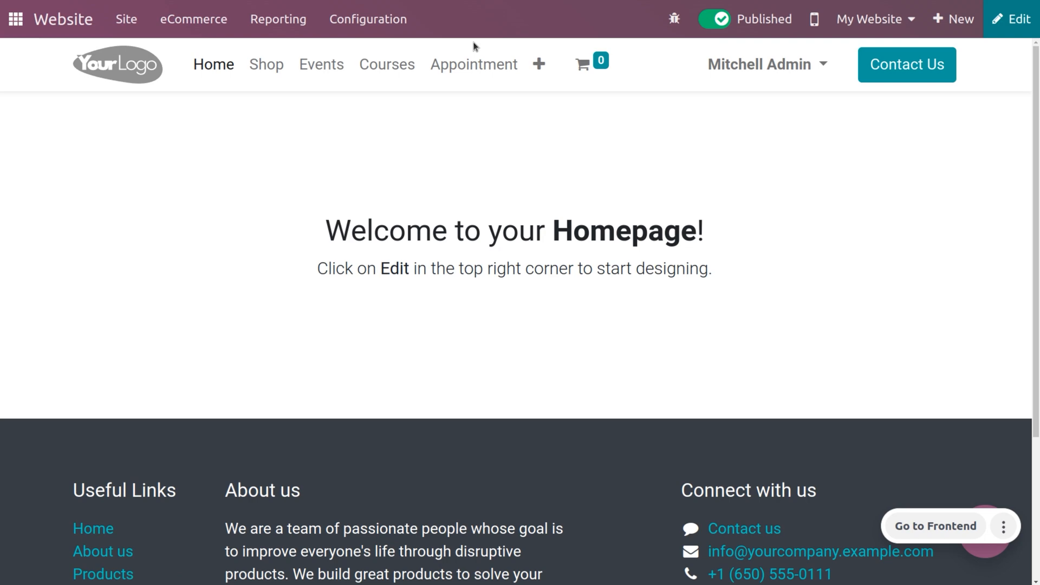
pyautogui.moveTo(368, 18)
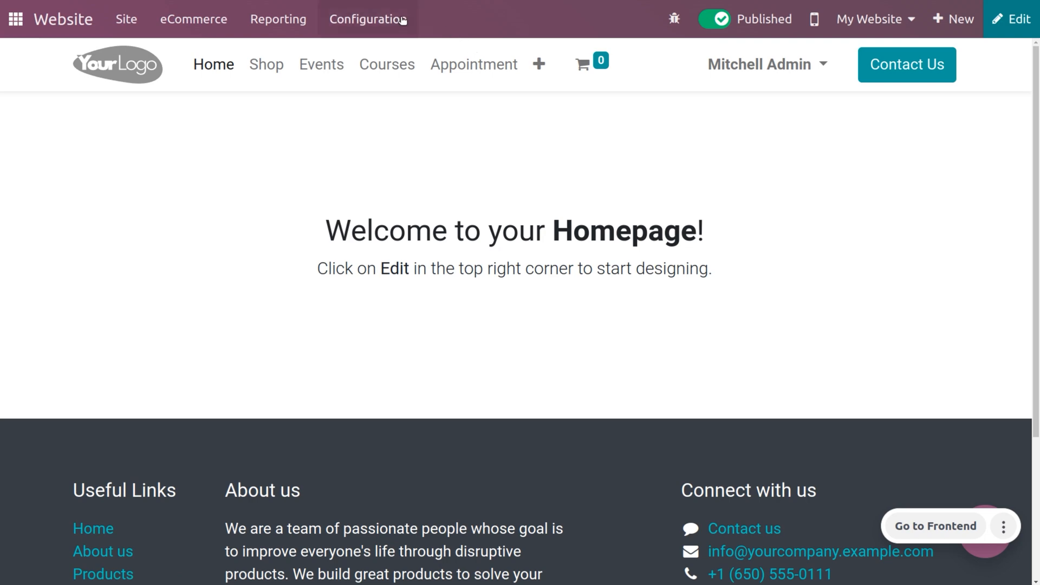
# Step: Bring up the Configuration menu from the Website homepage
pyautogui.click(367, 18)
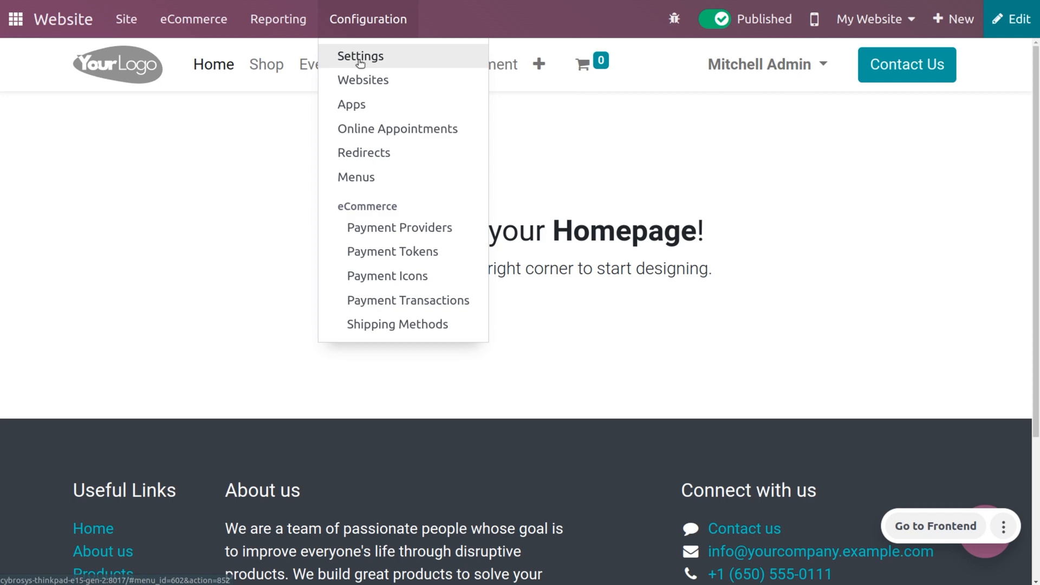
# Step: Review On Site Payments & Picking under Shipping in Settings, then go to Shipping Methods
pyautogui.click(359, 55)
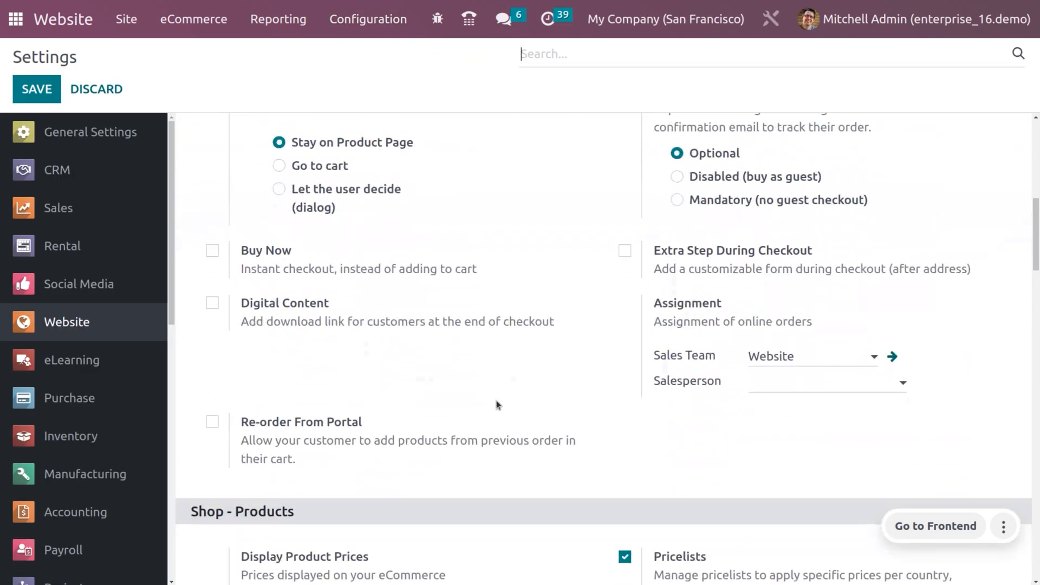
pyautogui.scroll(-3)
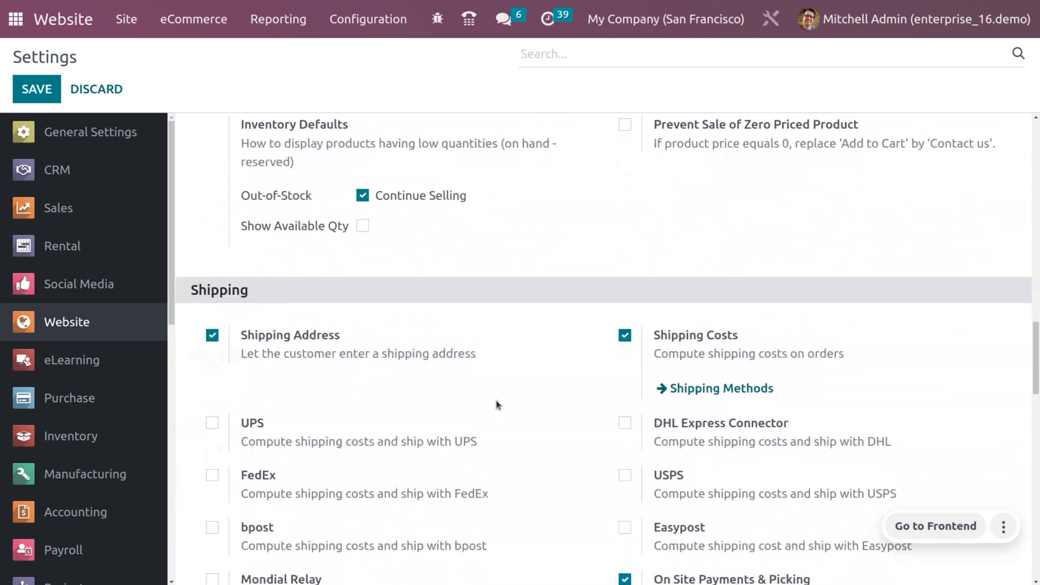
pyautogui.scroll(-3)
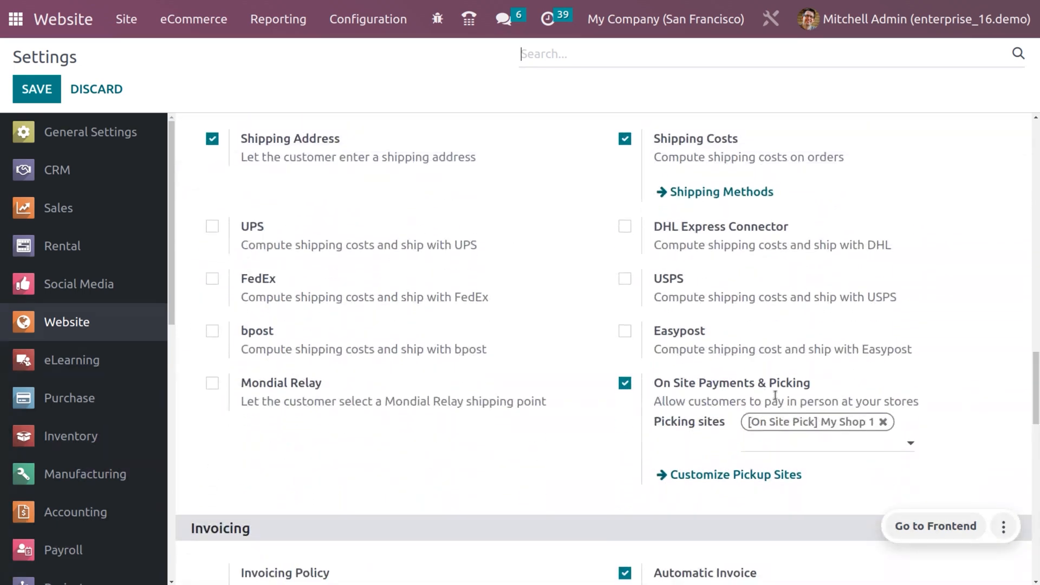
pyautogui.moveTo(800, 390)
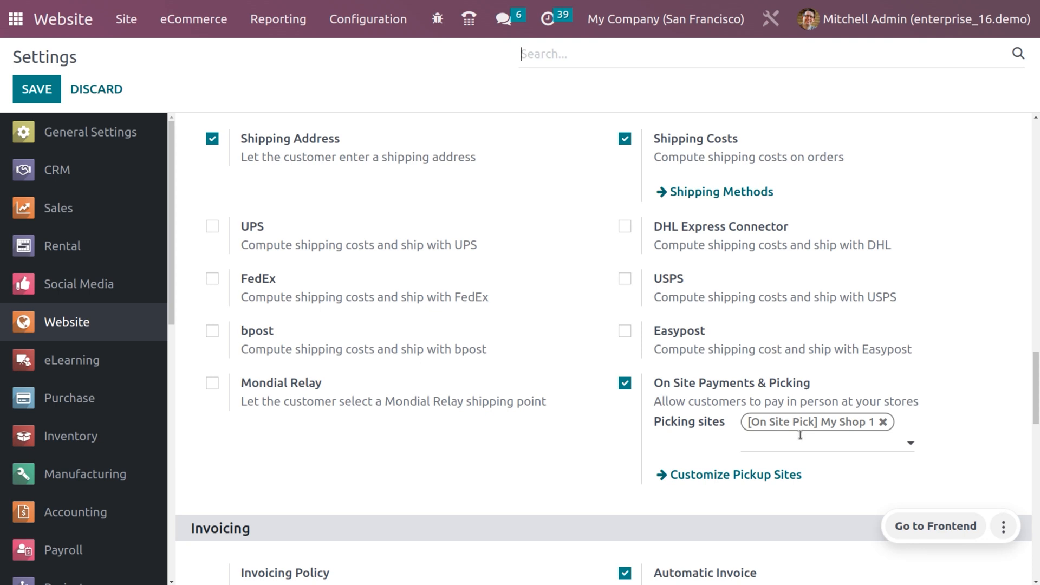
pyautogui.moveTo(727, 450)
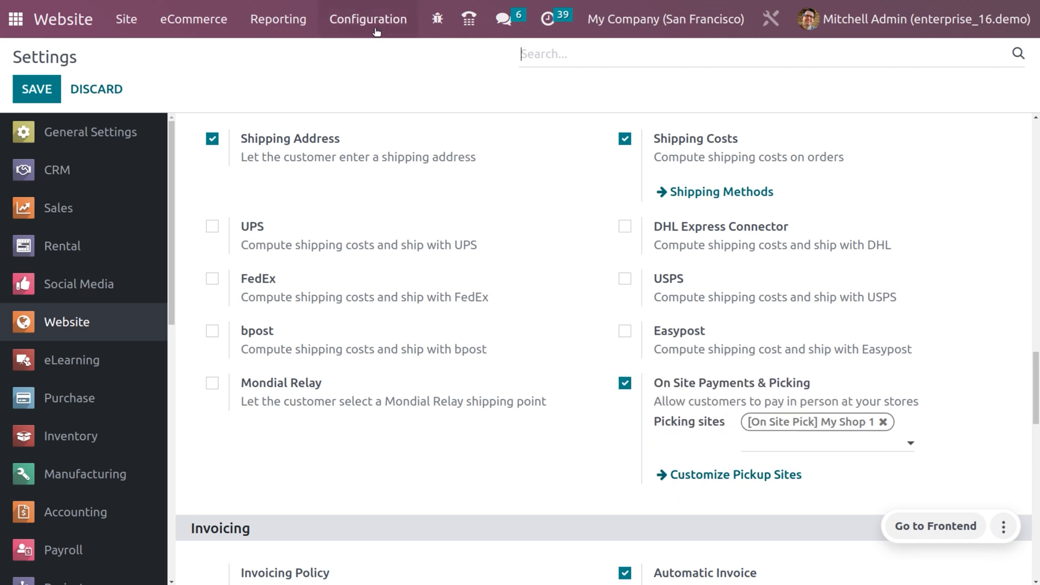
pyautogui.click(368, 18)
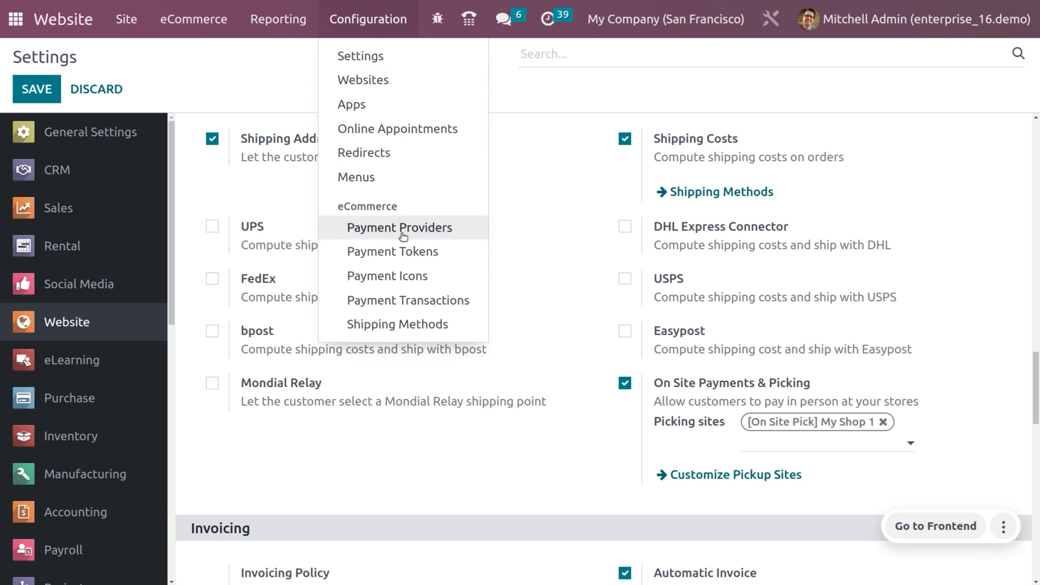
pyautogui.click(398, 324)
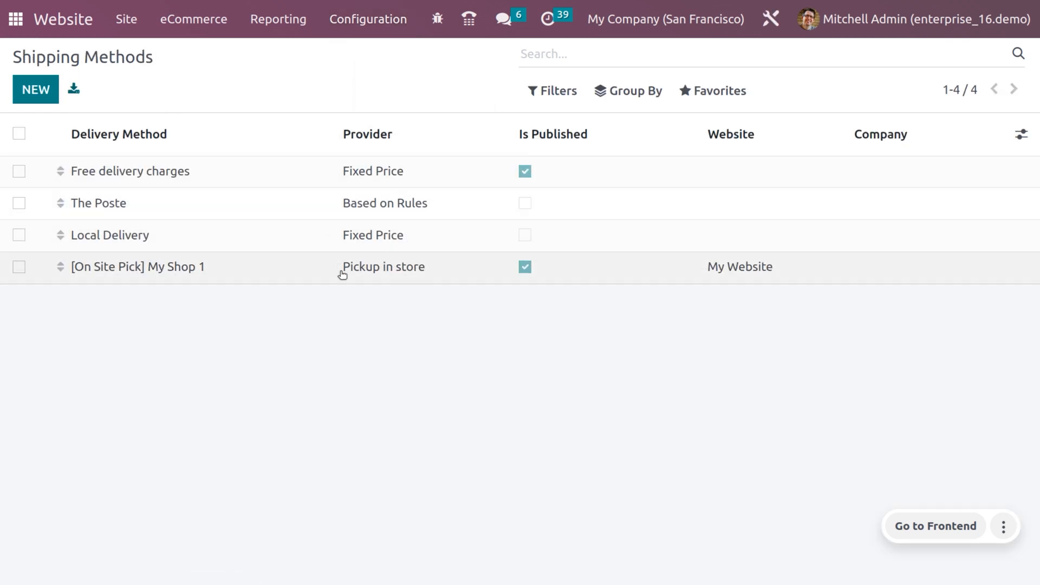
# Step: Open the [On Site Pick] My Shop 1 method and inspect its Pickup in store provider
pyautogui.click(138, 267)
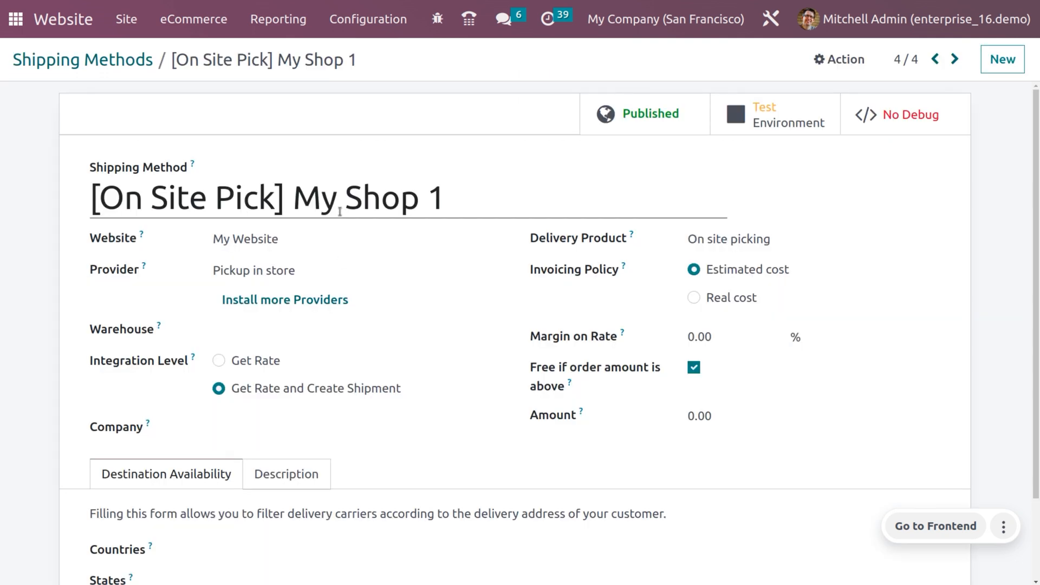
pyautogui.moveTo(337, 180)
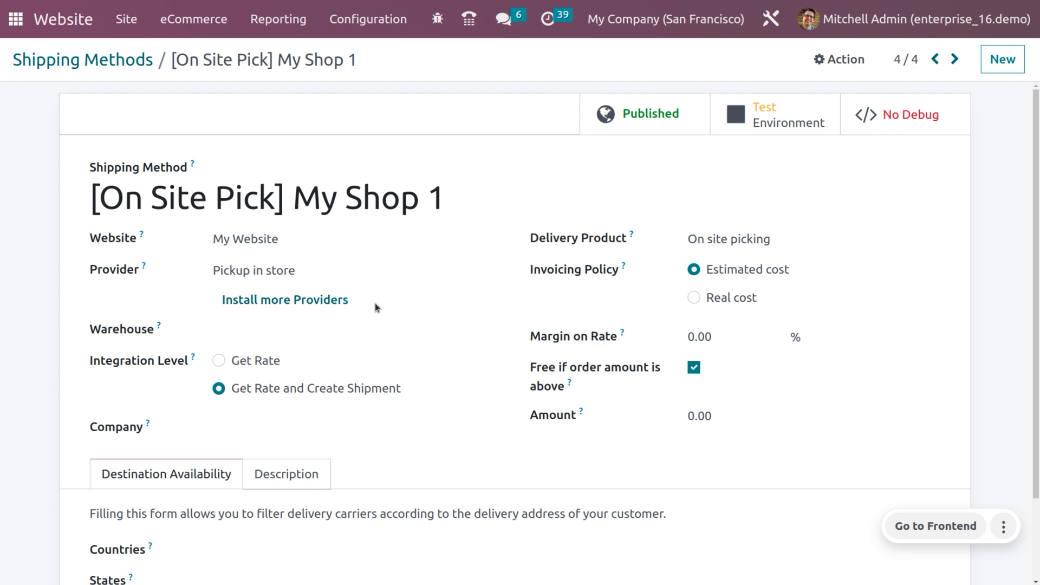
pyautogui.click(356, 269)
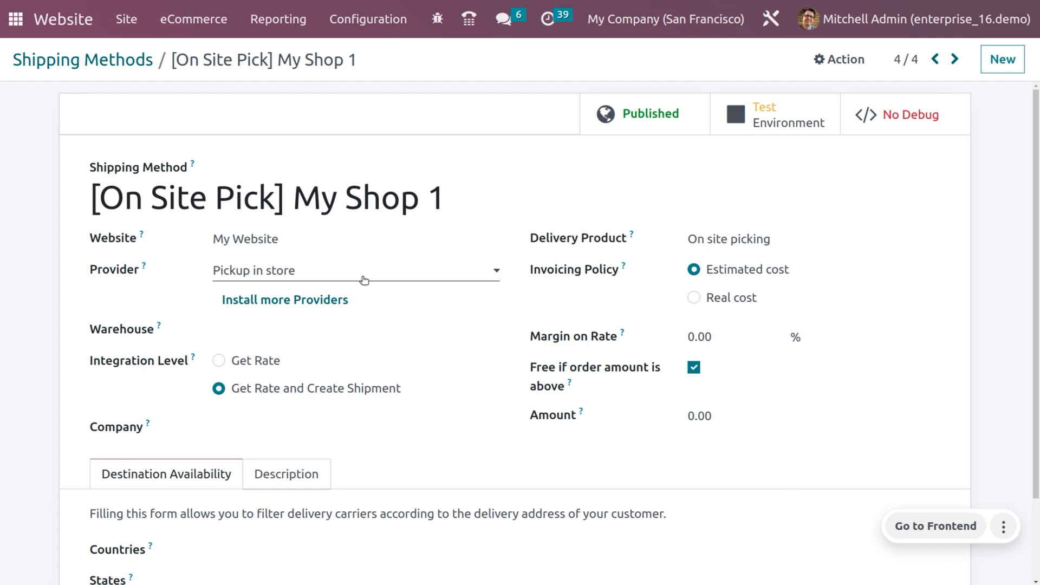
pyautogui.moveTo(363, 297)
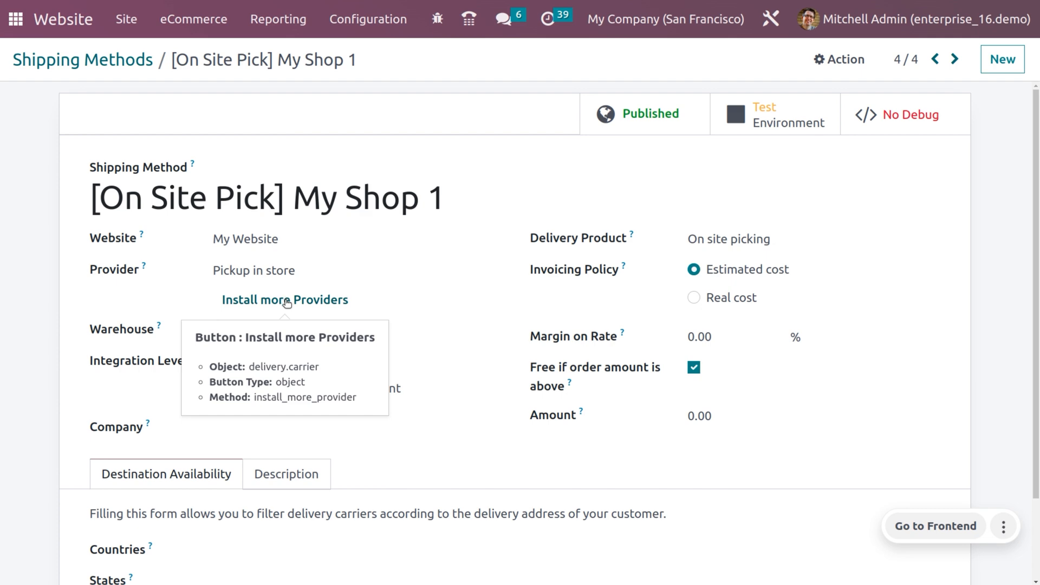
# Step: List the additional shipping providers available to install (UPS, DHL, FedEx, USPS, Sendcloud)
pyautogui.click(285, 299)
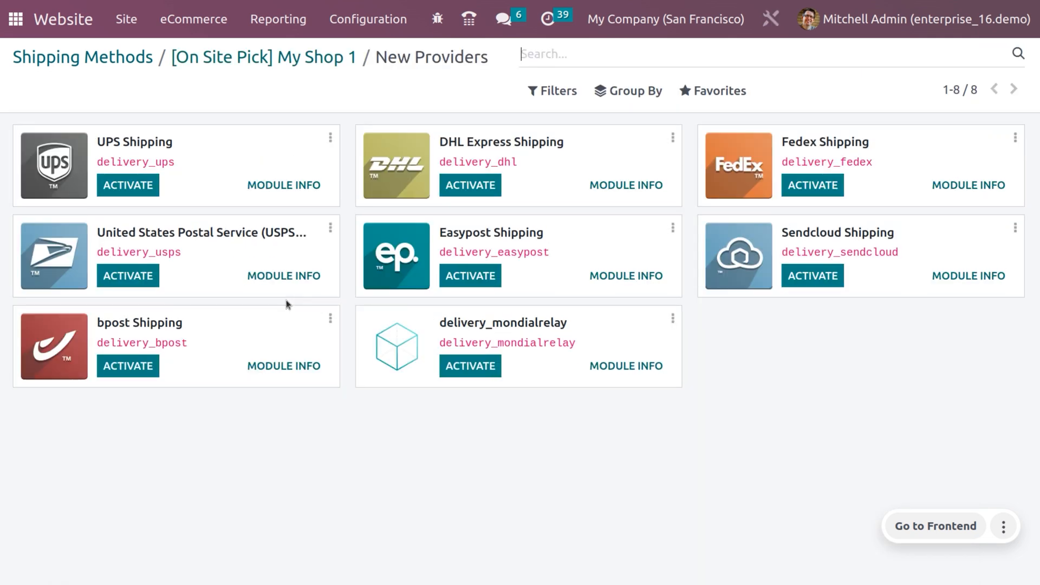
pyautogui.moveTo(457, 132)
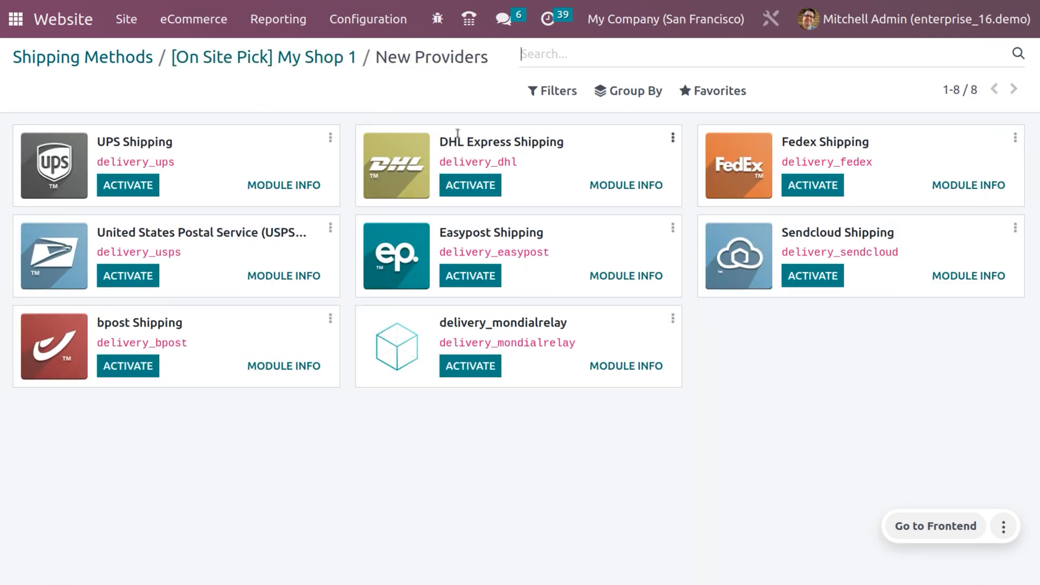
pyautogui.moveTo(196, 58)
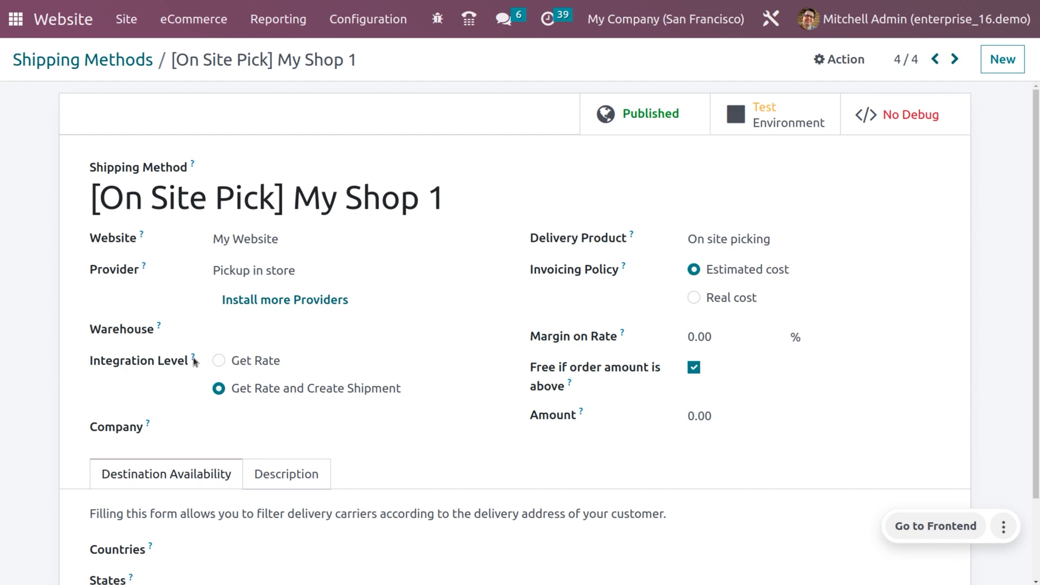
pyautogui.moveTo(198, 365)
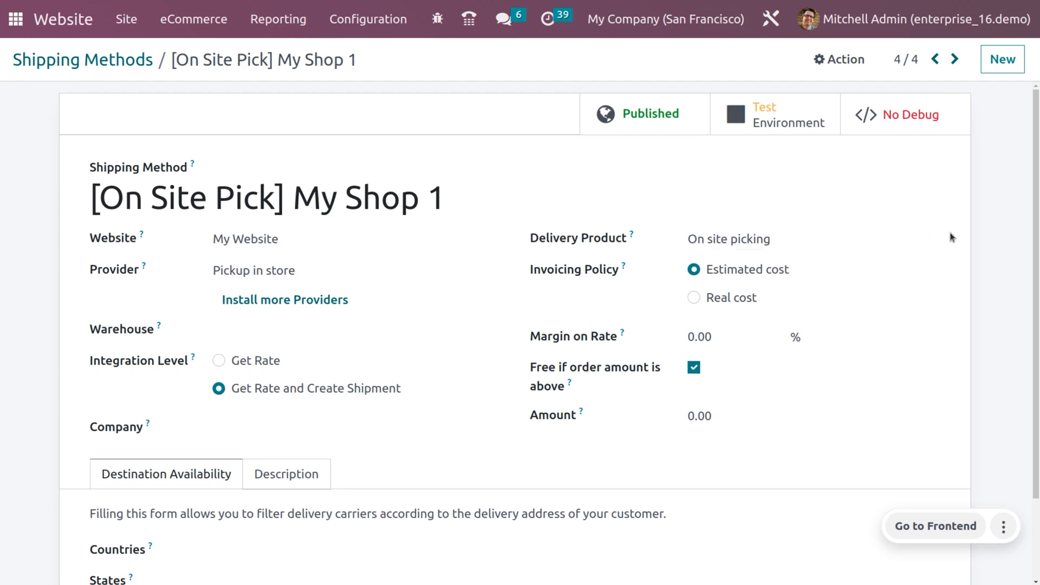
pyautogui.moveTo(924, 239)
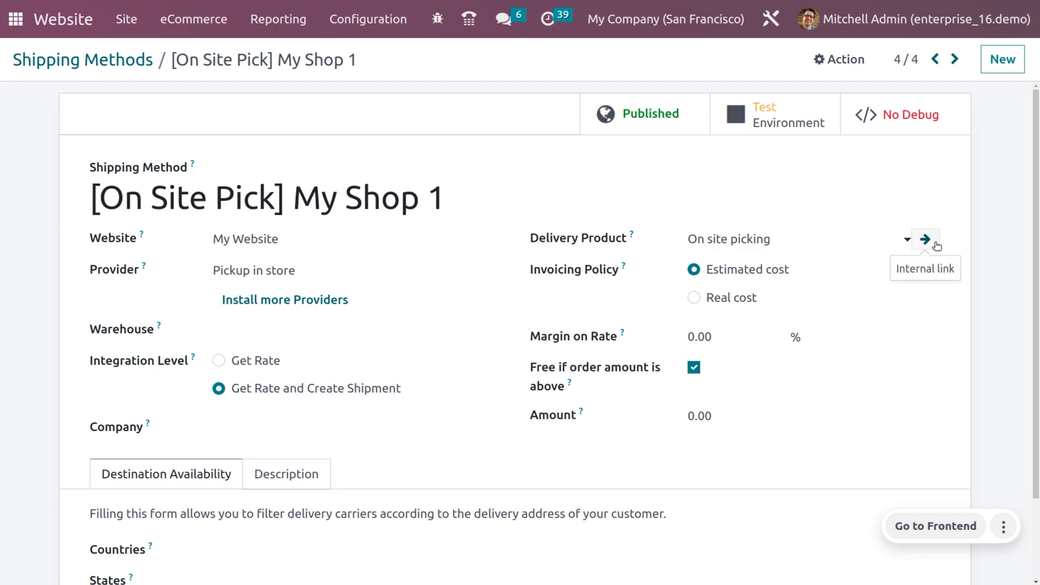
# Step: Check the On site picking delivery product's type, then return via the [On Site Pick] My Shop 1 breadcrumb
pyautogui.click(926, 238)
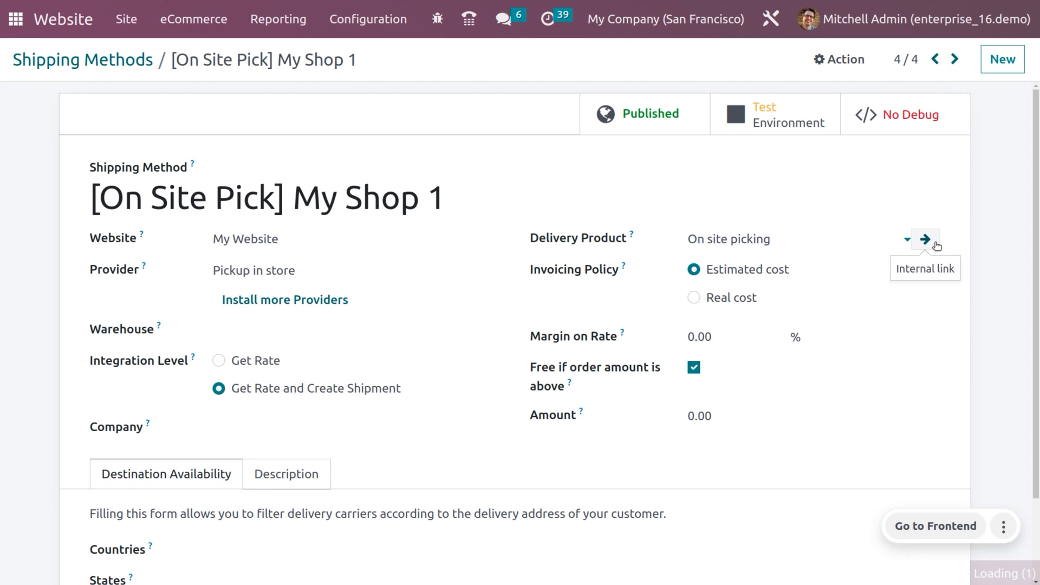
pyautogui.click(924, 239)
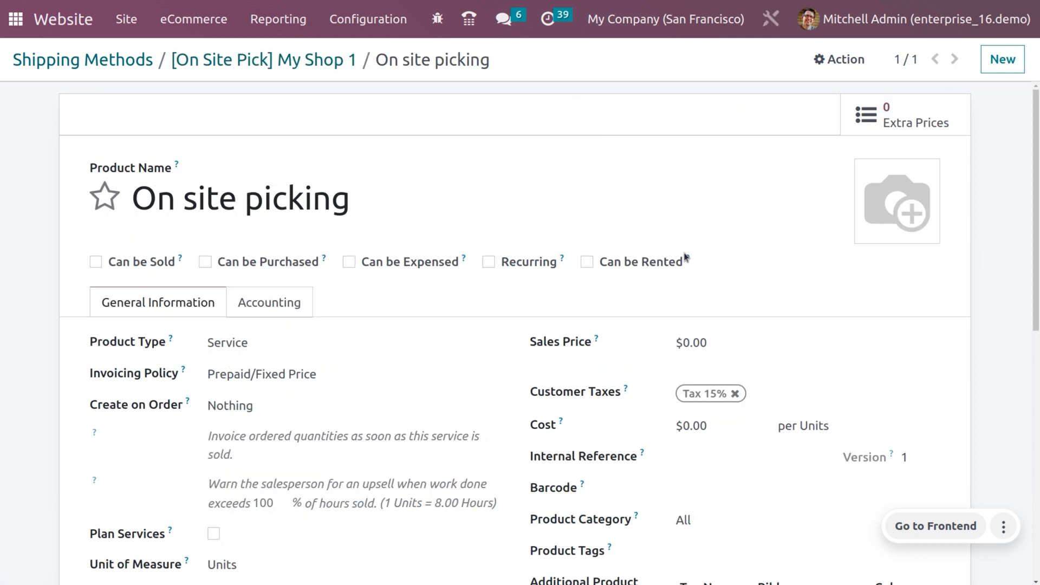
pyautogui.moveTo(394, 351)
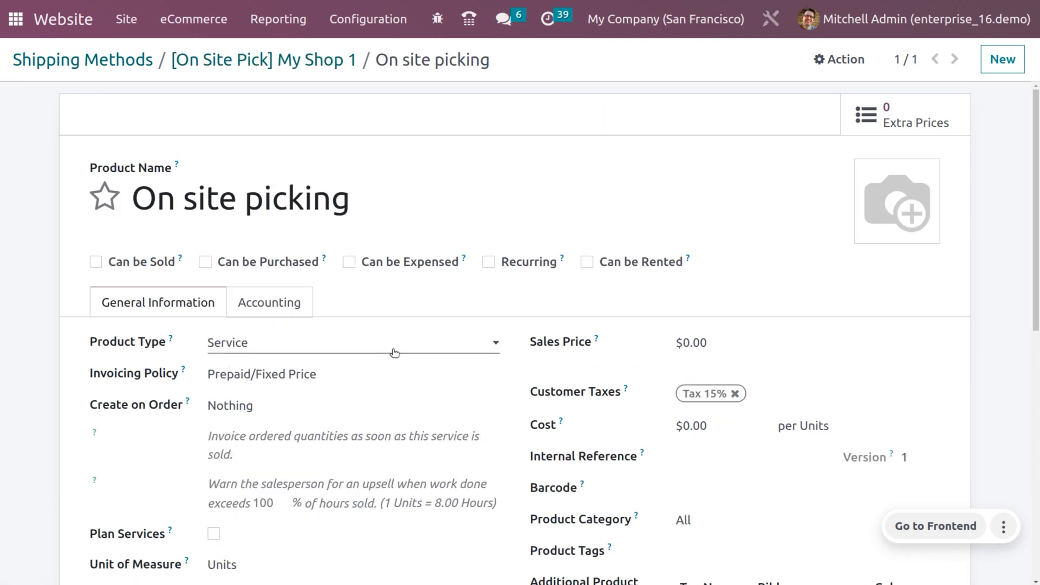
pyautogui.moveTo(400, 384)
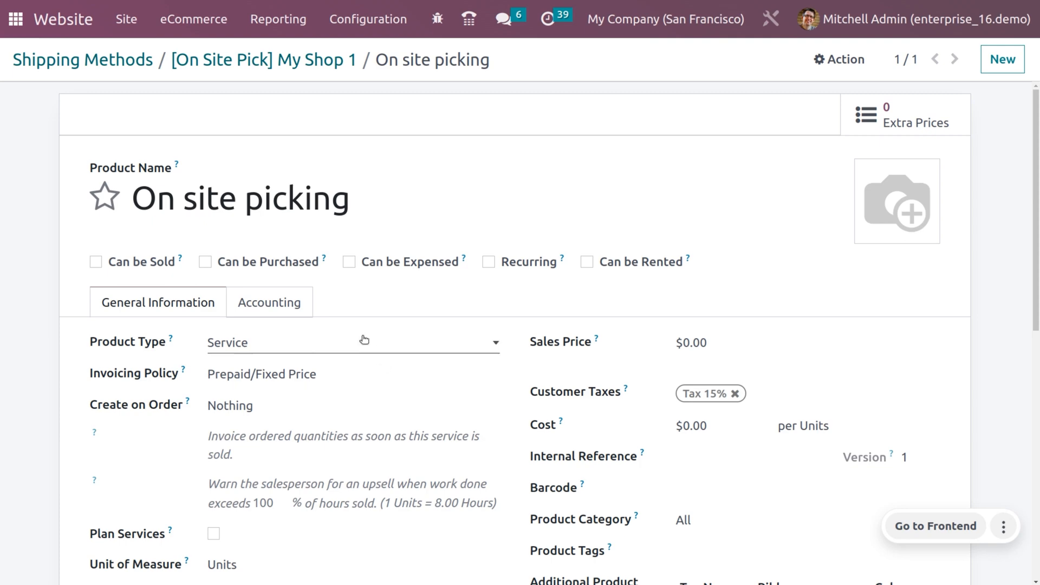
pyautogui.click(247, 59)
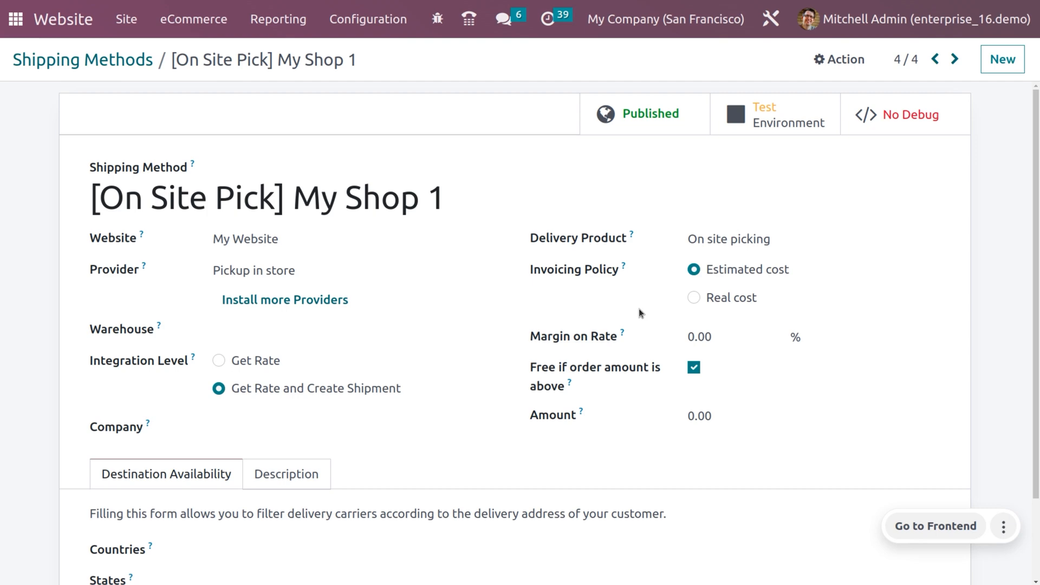
pyautogui.moveTo(621, 335)
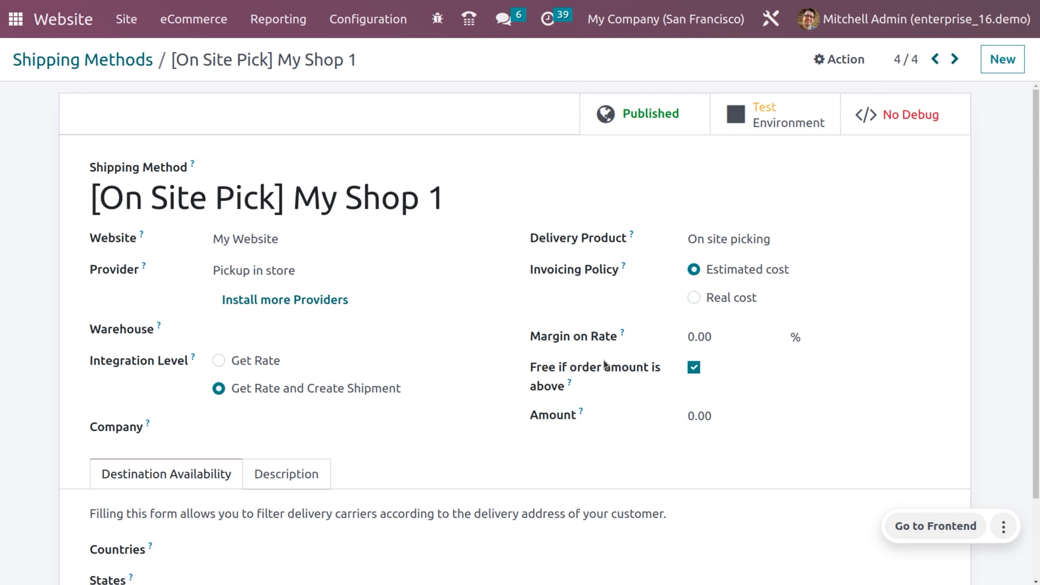
pyautogui.moveTo(569, 386)
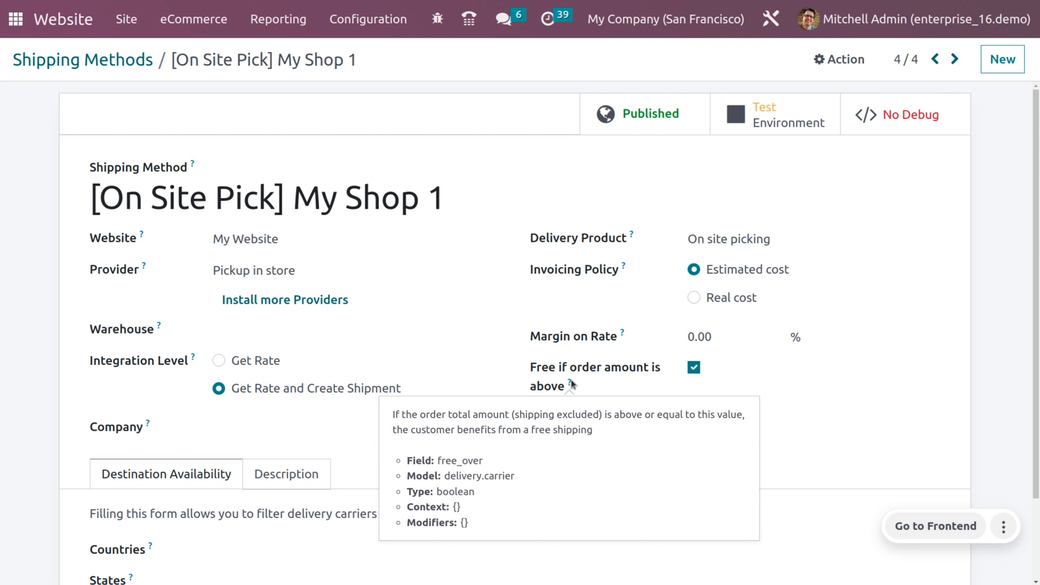
pyautogui.moveTo(753, 392)
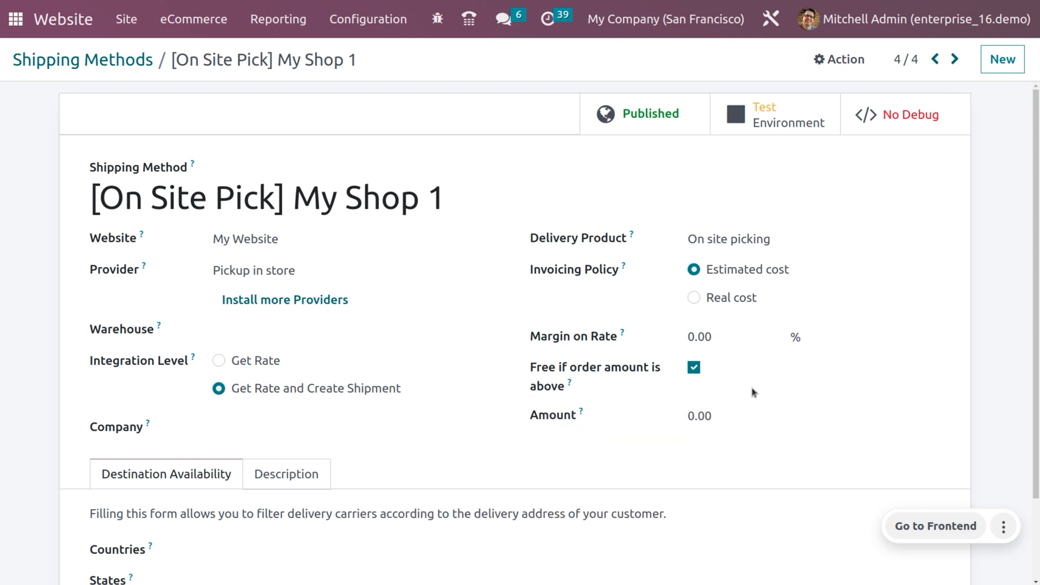
# Step: Set the 'Free if order amount is above' threshold to 100
pyautogui.click(698, 416)
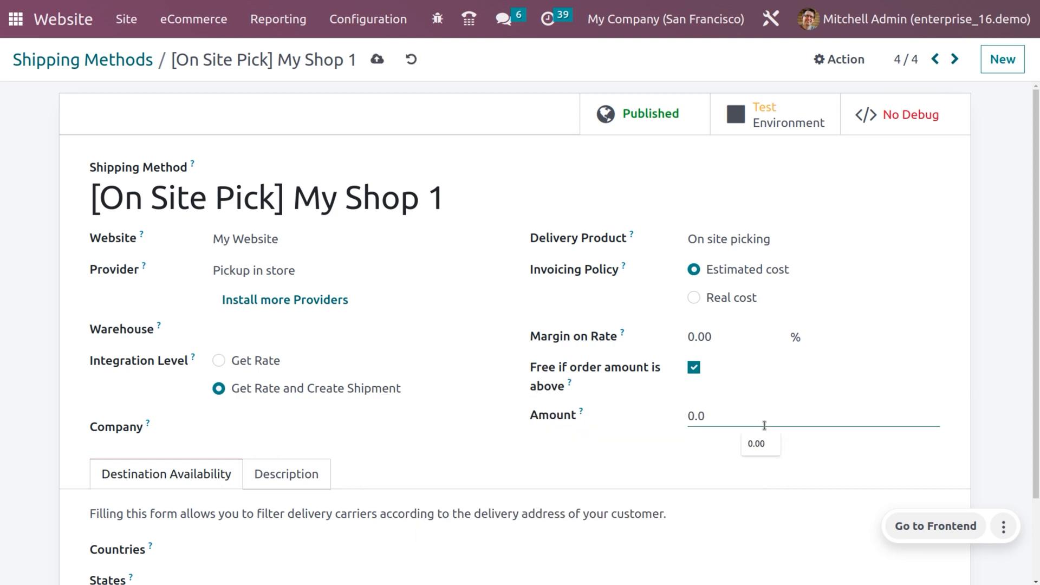
pyautogui.write('100')
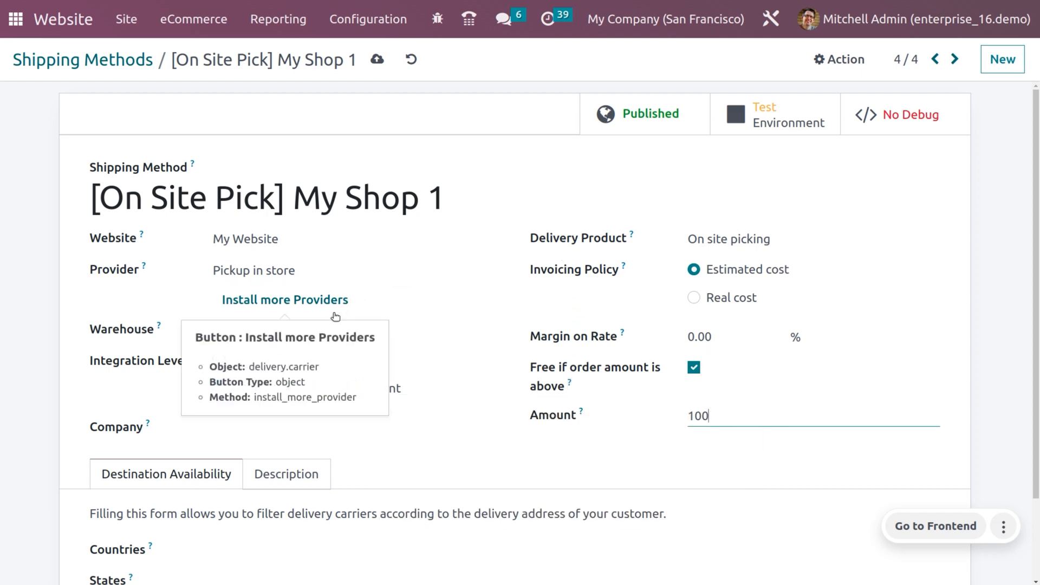
# Step: Review the Destination Availability Countries restriction, then show the Description fields
pyautogui.scroll(-3)
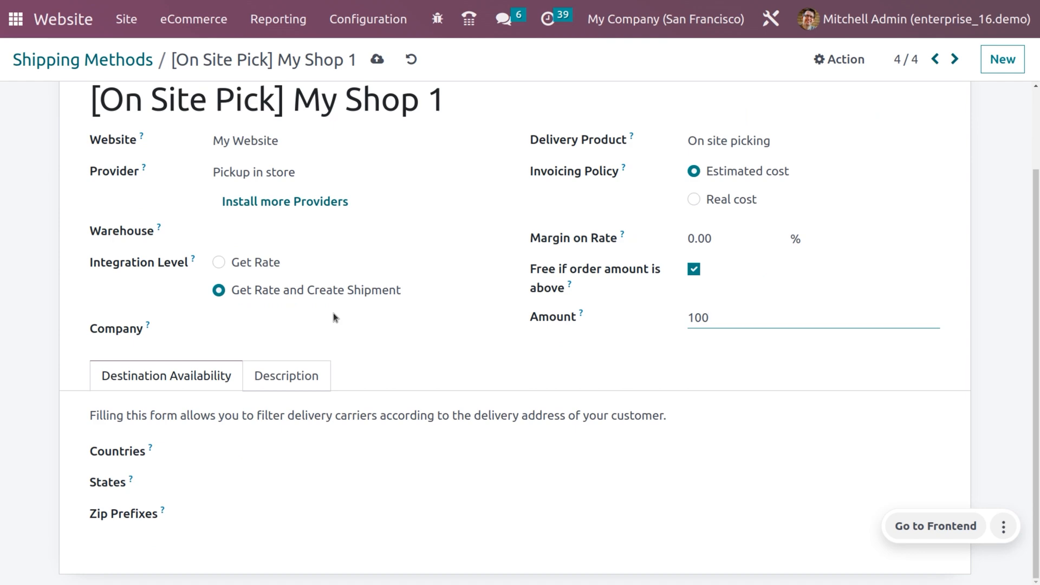
pyautogui.click(355, 329)
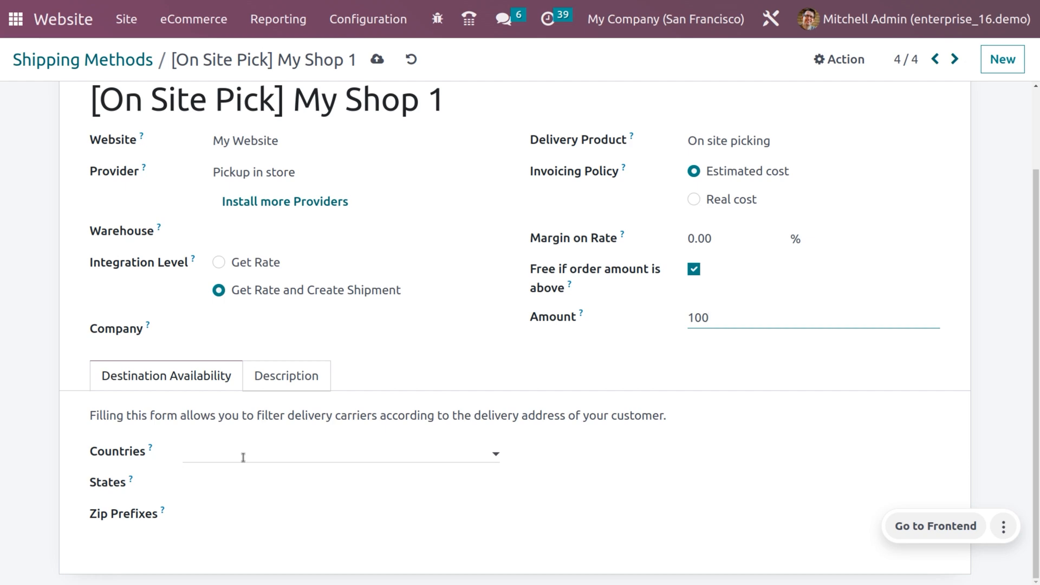
pyautogui.click(729, 317)
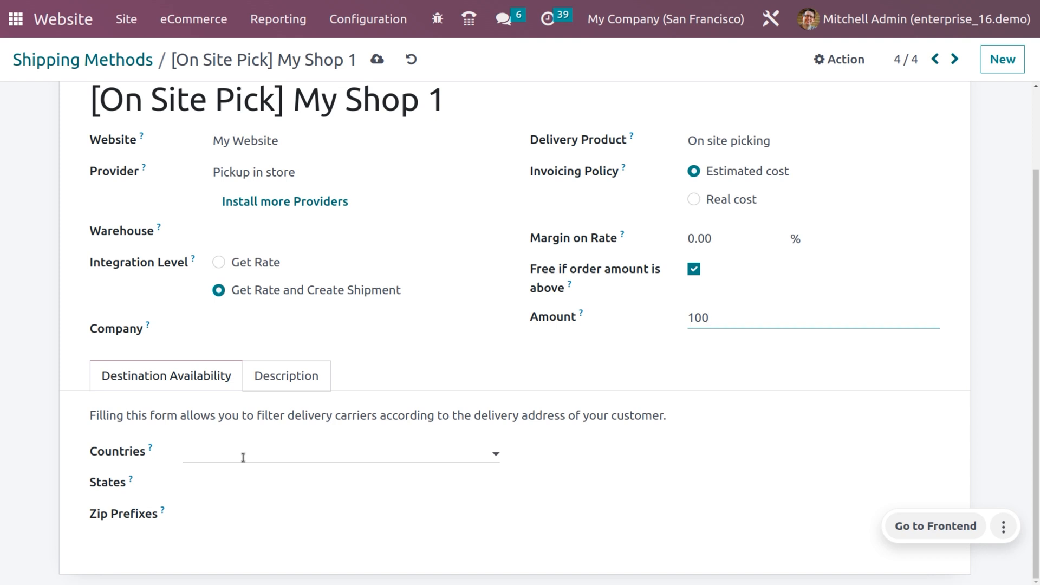
pyautogui.click(728, 317)
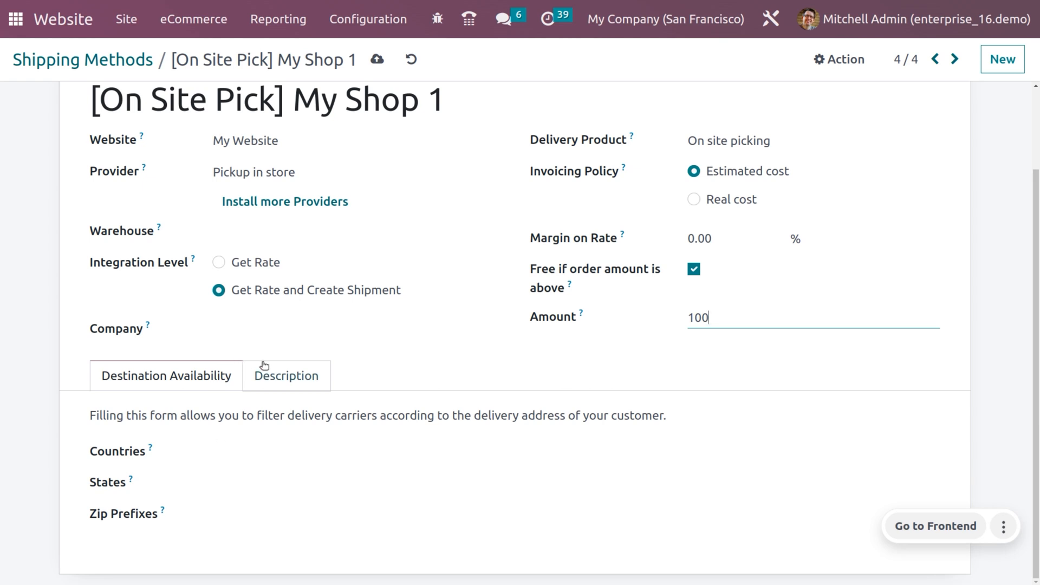
pyautogui.click(286, 376)
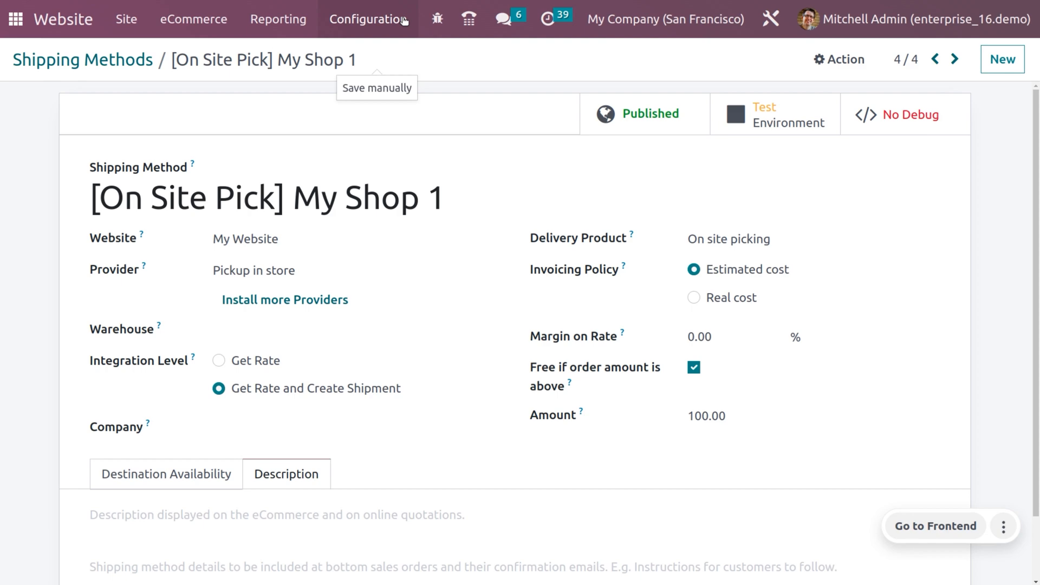
# Step: Go to Configuration > Settings to reach the Shop - Payment options
pyautogui.click(368, 19)
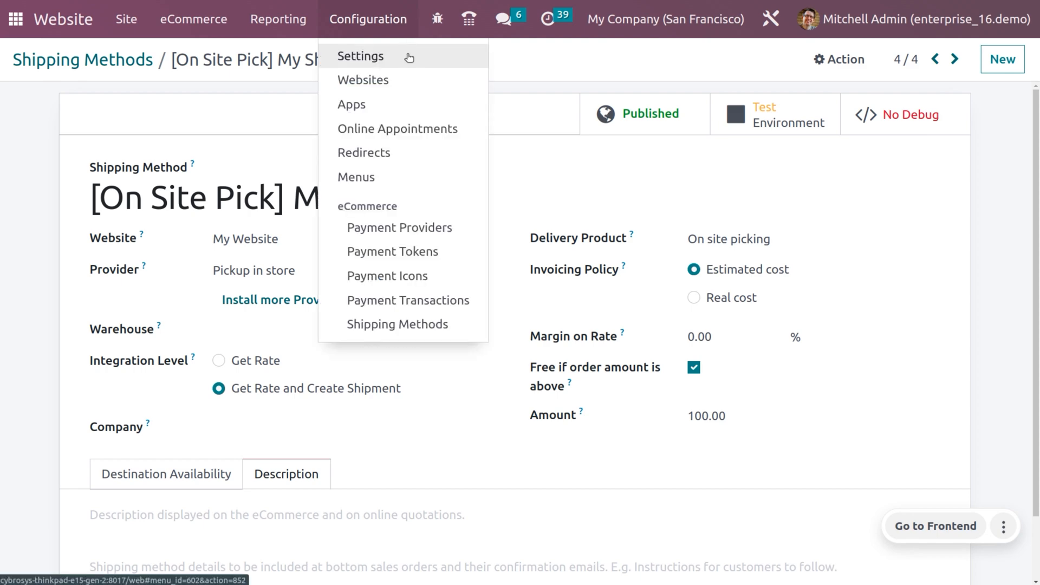
pyautogui.moveTo(219, 48)
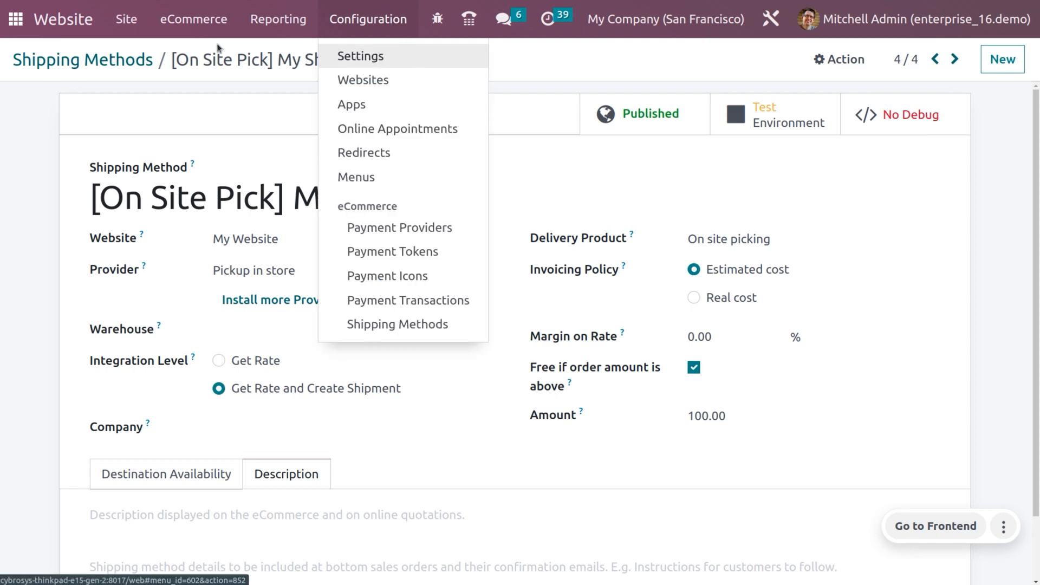
pyautogui.click(407, 51)
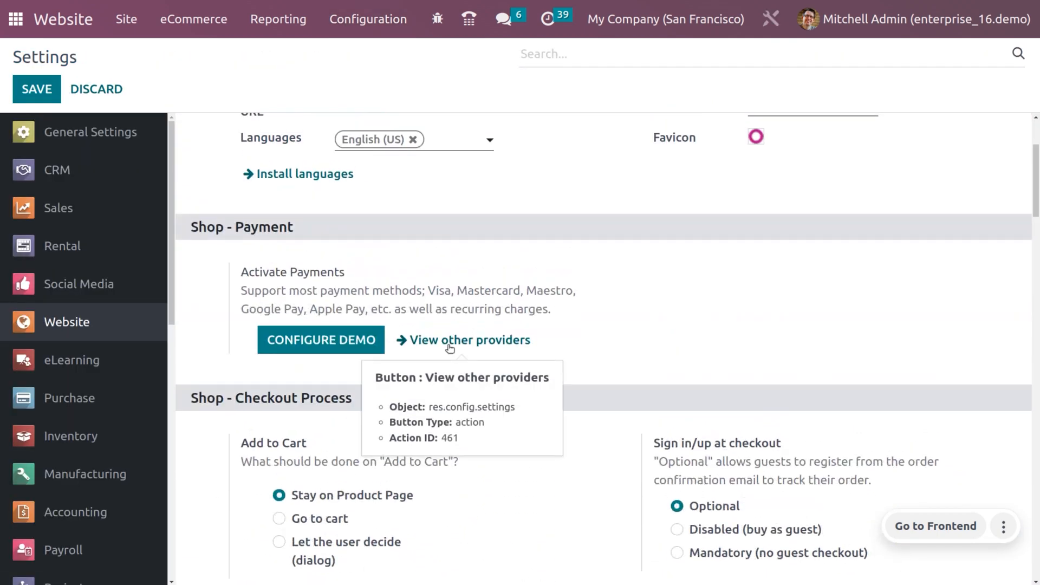
# Step: View the other payment providers, including Wire Transfer, Demo and Pay in store
pyautogui.click(468, 339)
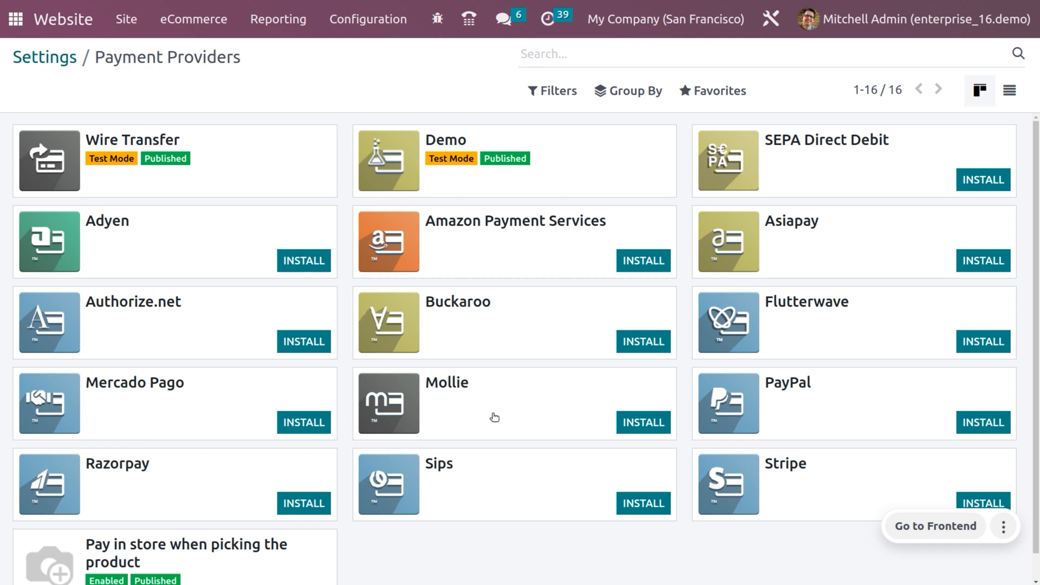
pyautogui.scroll(-3)
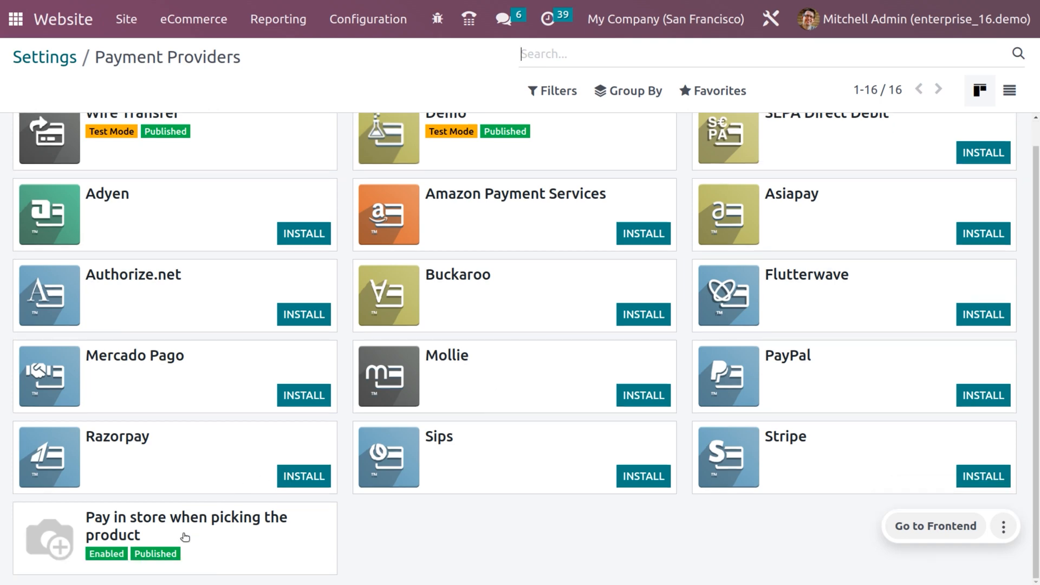
# Step: Set the Pay in store when picking the product provider's State to Enabled and save
pyautogui.click(185, 524)
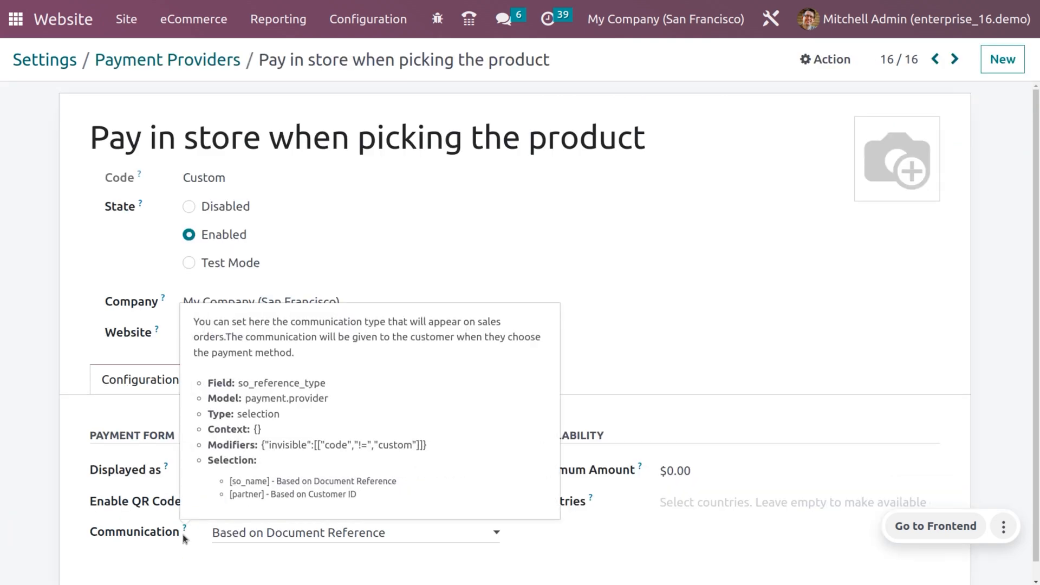
pyautogui.moveTo(300, 199)
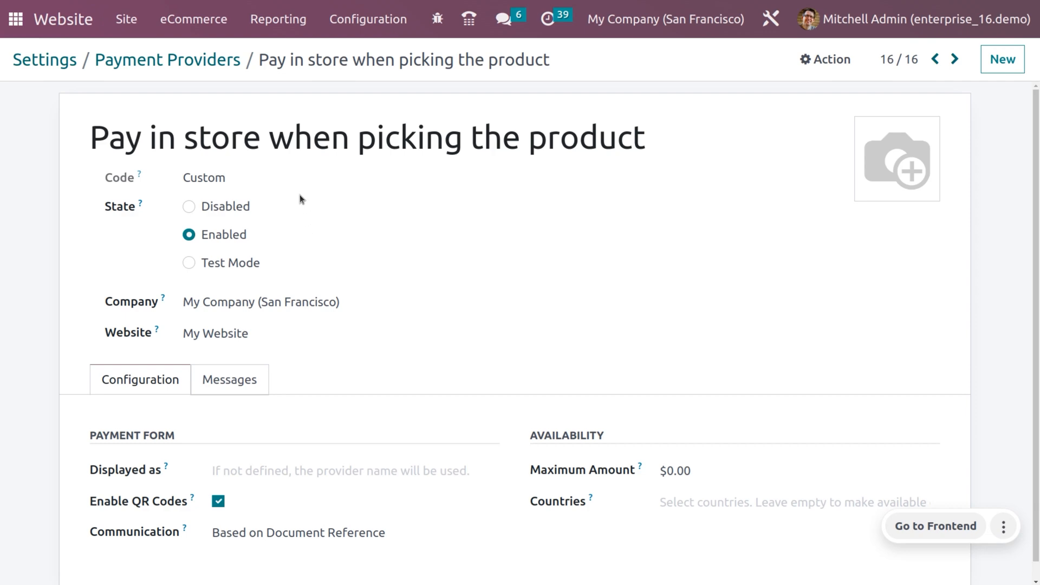
pyautogui.moveTo(272, 194)
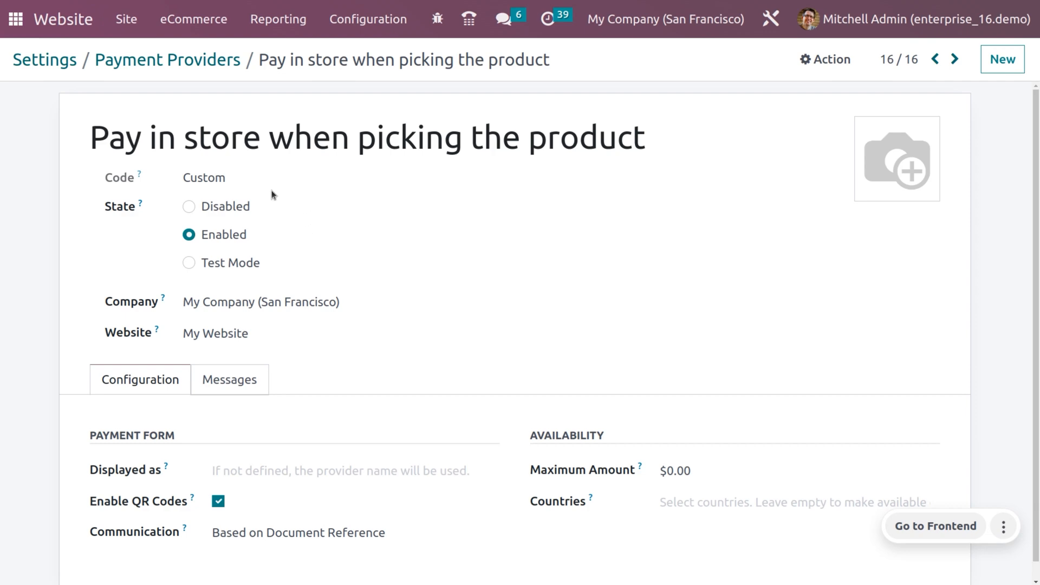
pyautogui.moveTo(206, 205)
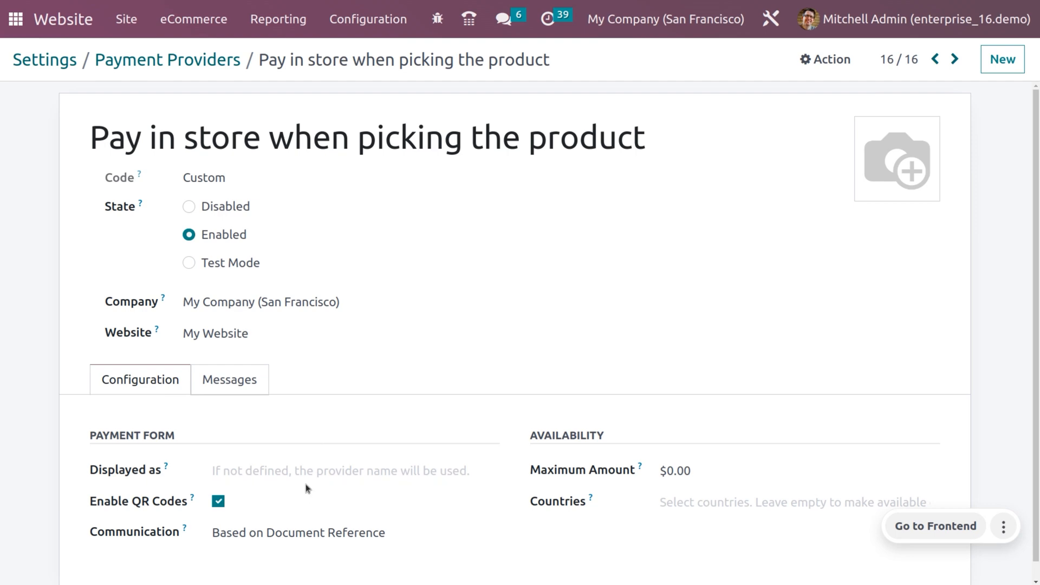
pyautogui.click(305, 471)
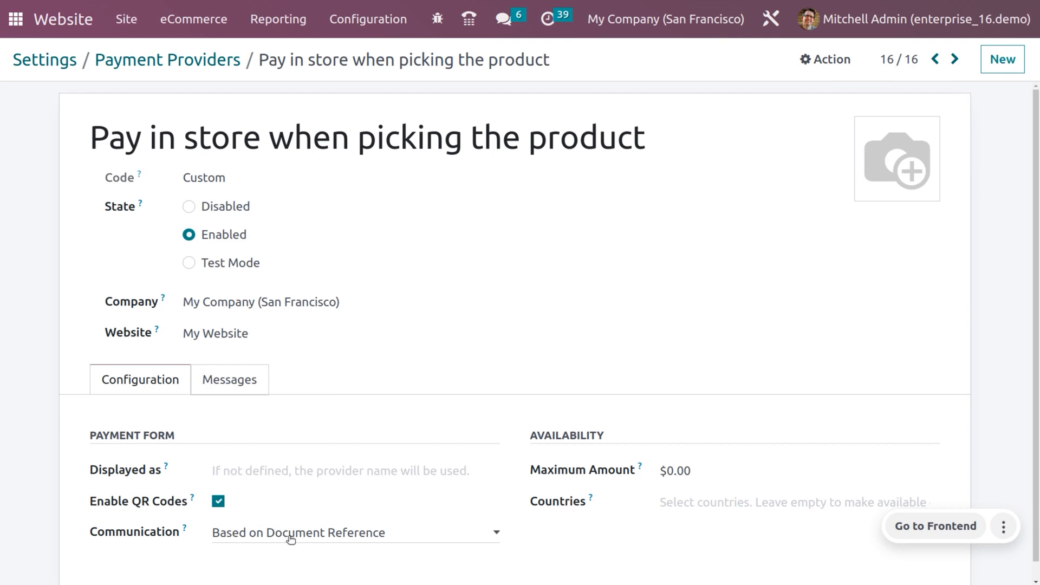
pyautogui.moveTo(338, 543)
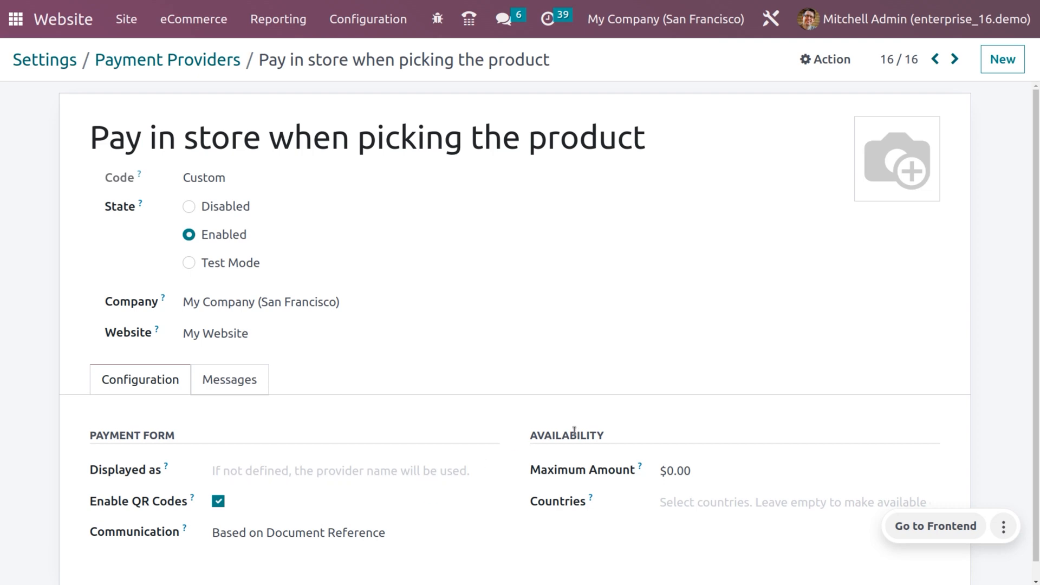
pyautogui.moveTo(648, 468)
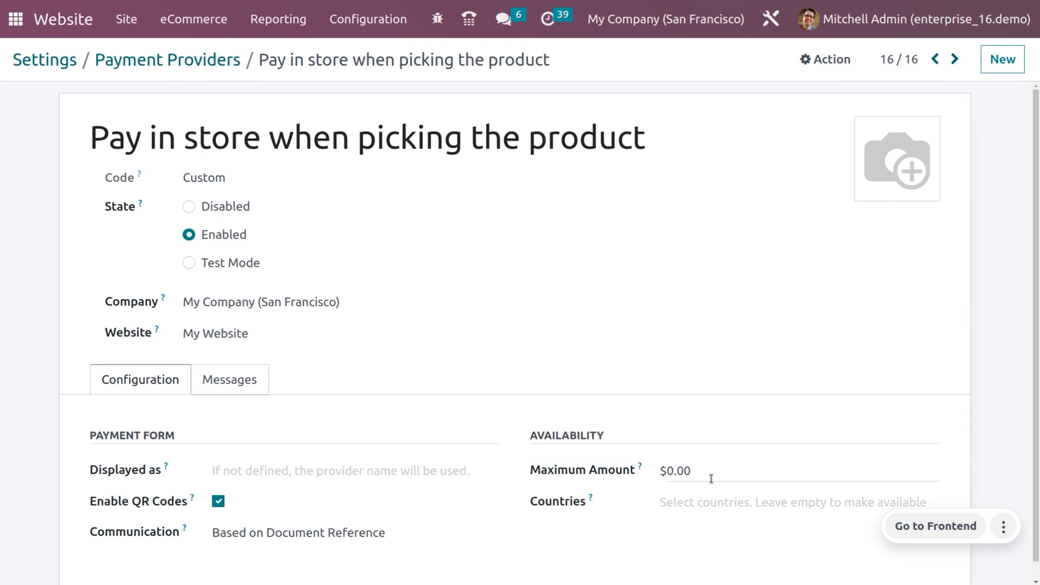
pyautogui.moveTo(547, 496)
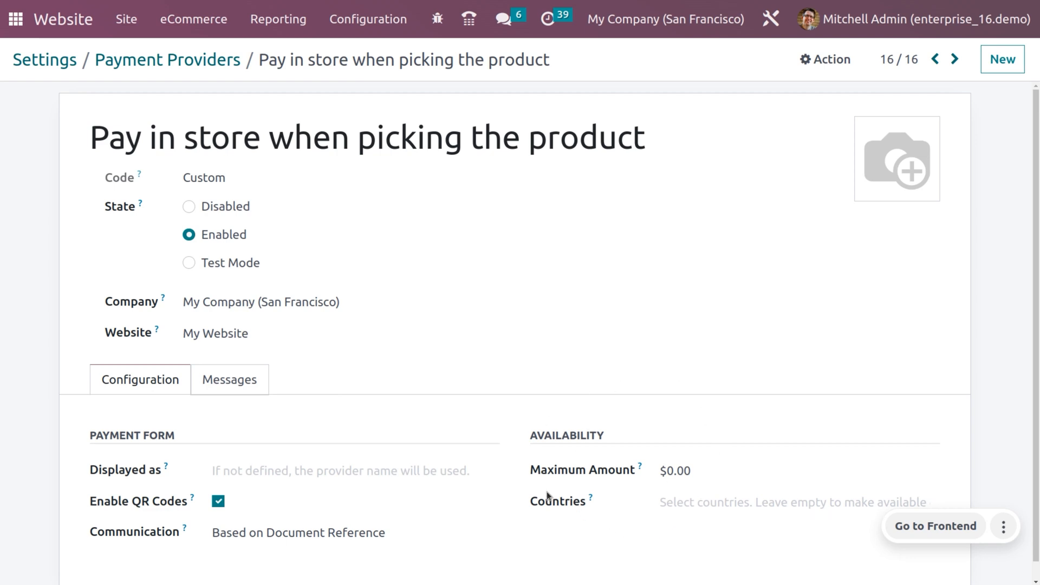
pyautogui.moveTo(736, 463)
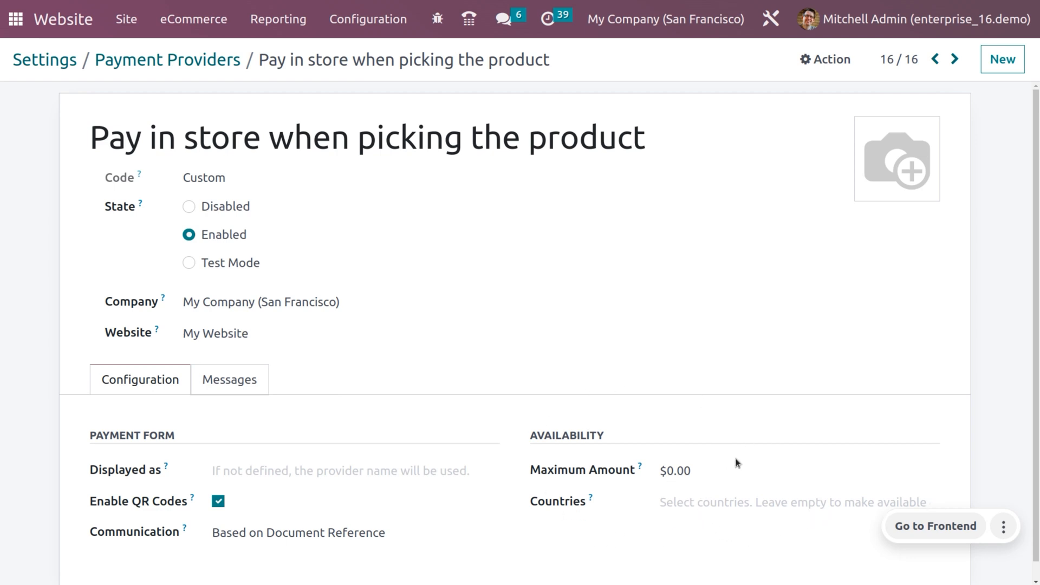
pyautogui.click(683, 470)
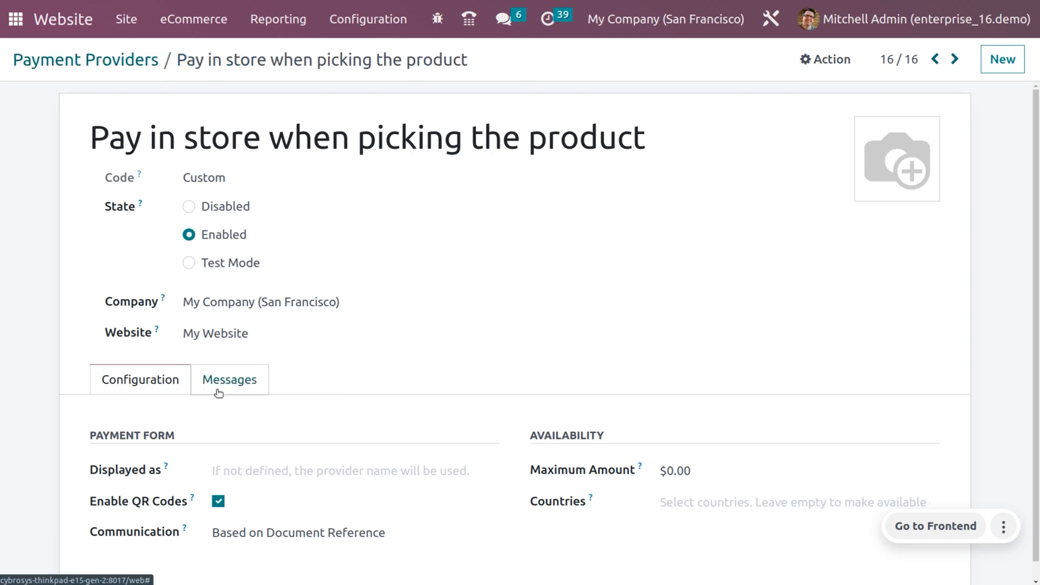
# Step: Review the provider's pending message under Messages, then go to the website frontend
pyautogui.click(228, 379)
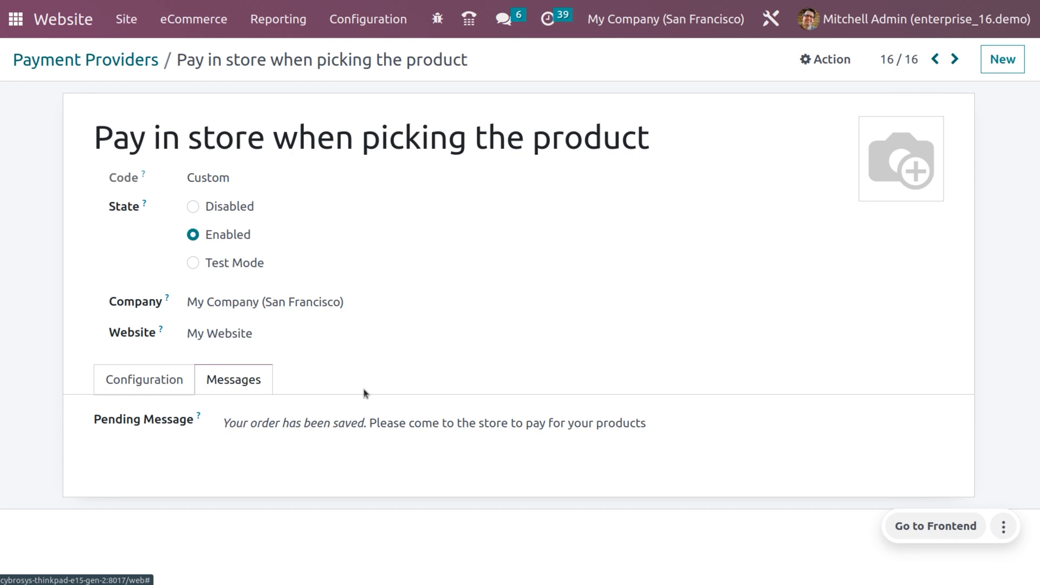
pyautogui.click(258, 423)
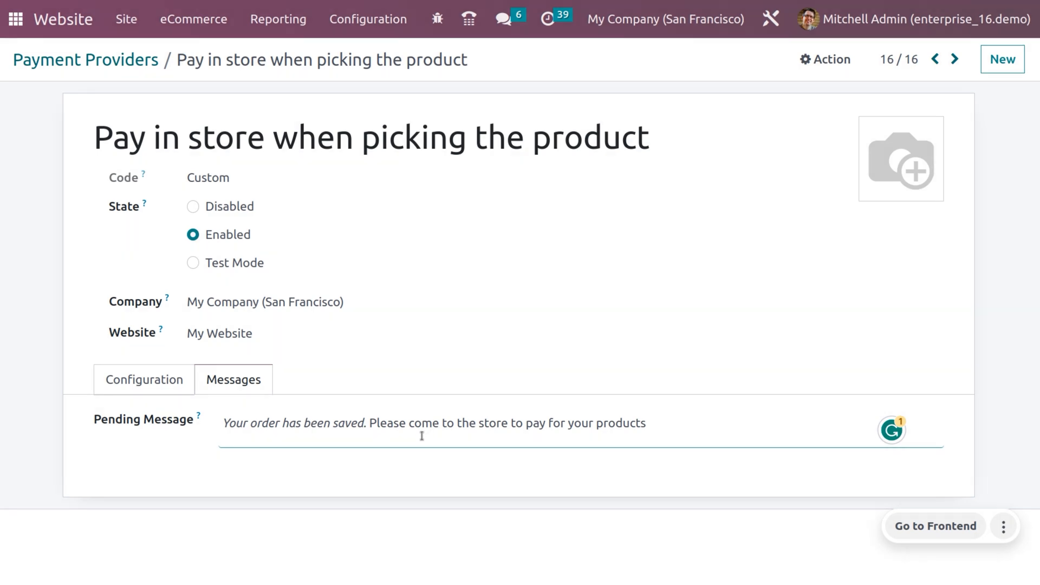
pyautogui.moveTo(487, 435)
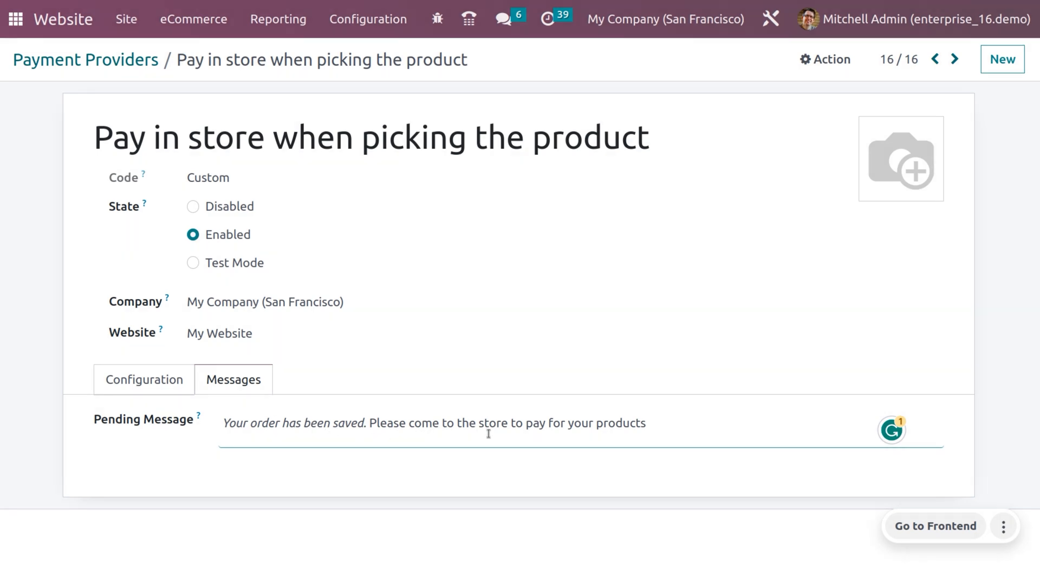
pyautogui.click(139, 379)
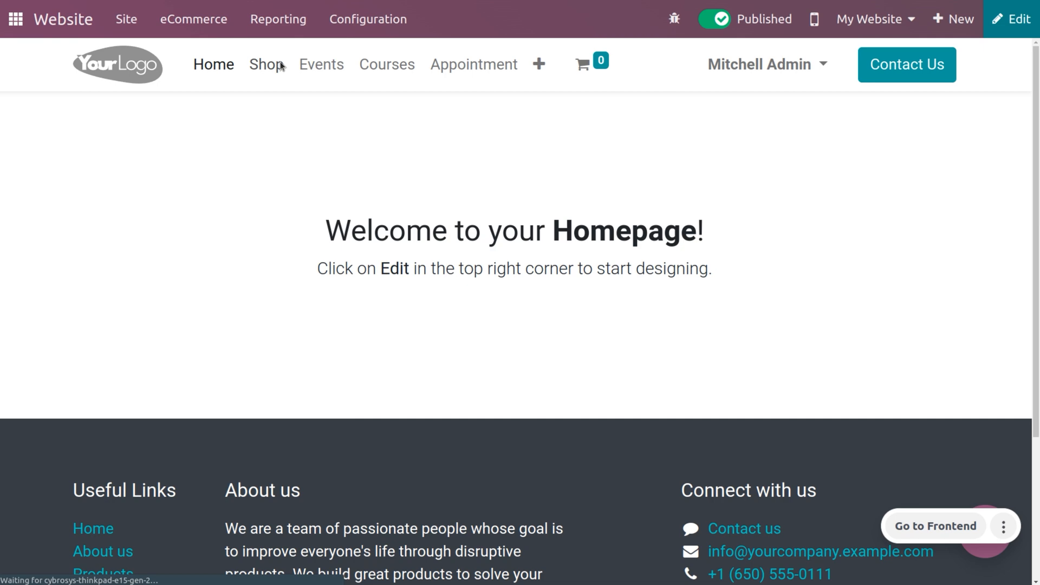
# Step: Add a Customizable Desk (Steel, White) to the cart from Shop and proceed to the $750.00 checkout review
pyautogui.click(265, 64)
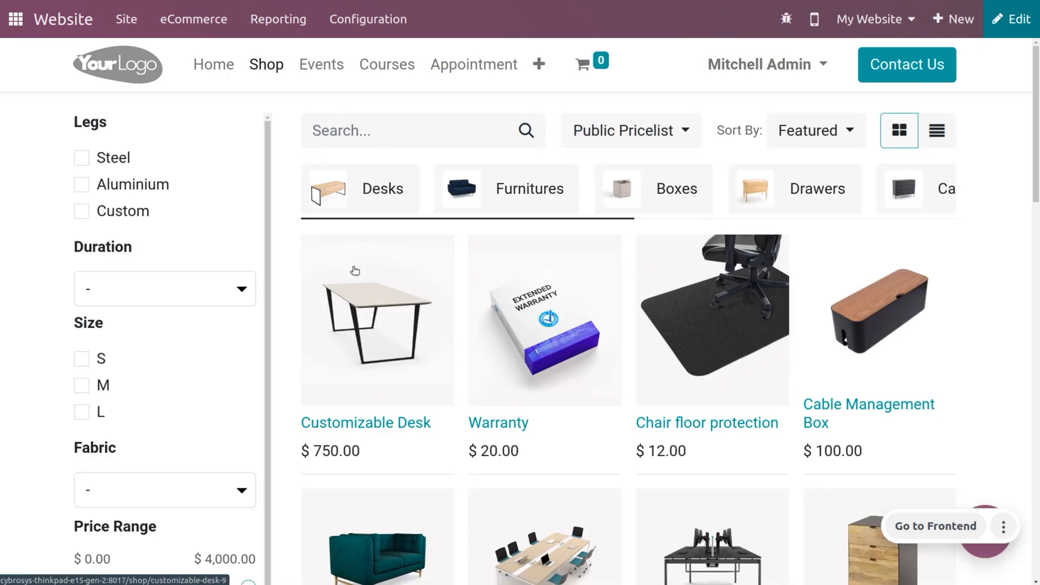
pyautogui.click(377, 321)
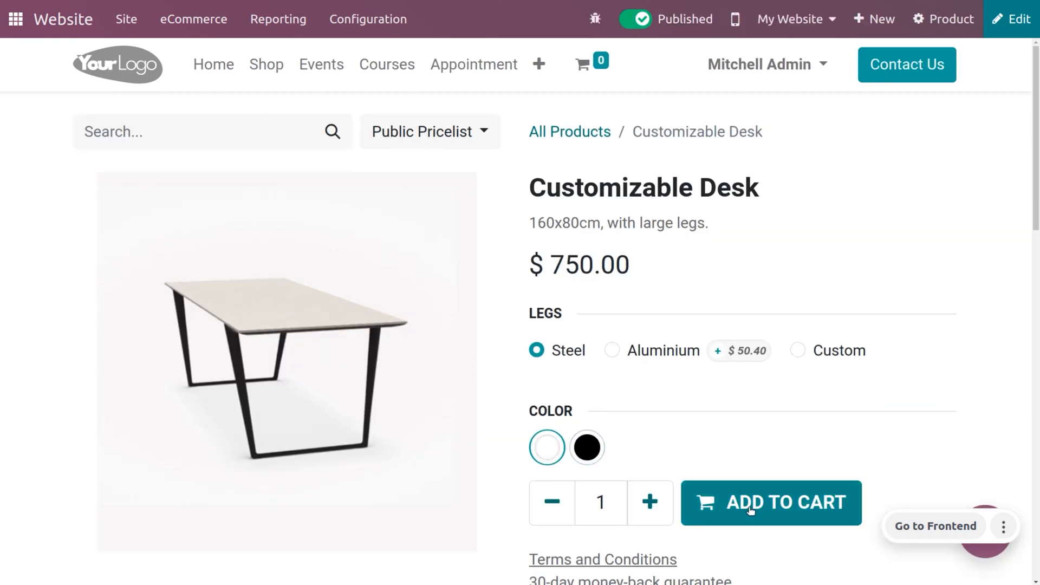
pyautogui.click(770, 501)
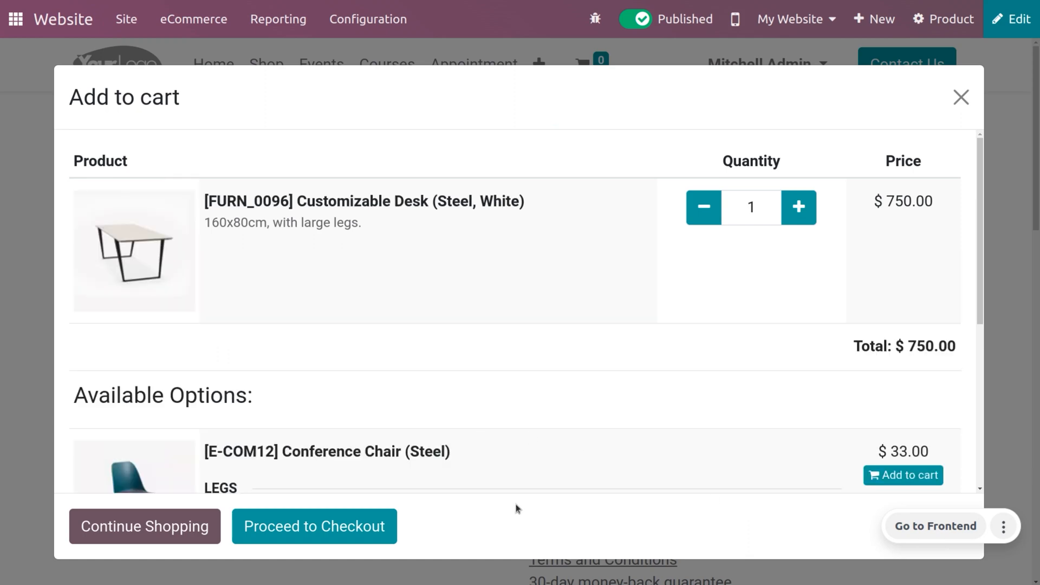
pyautogui.click(314, 527)
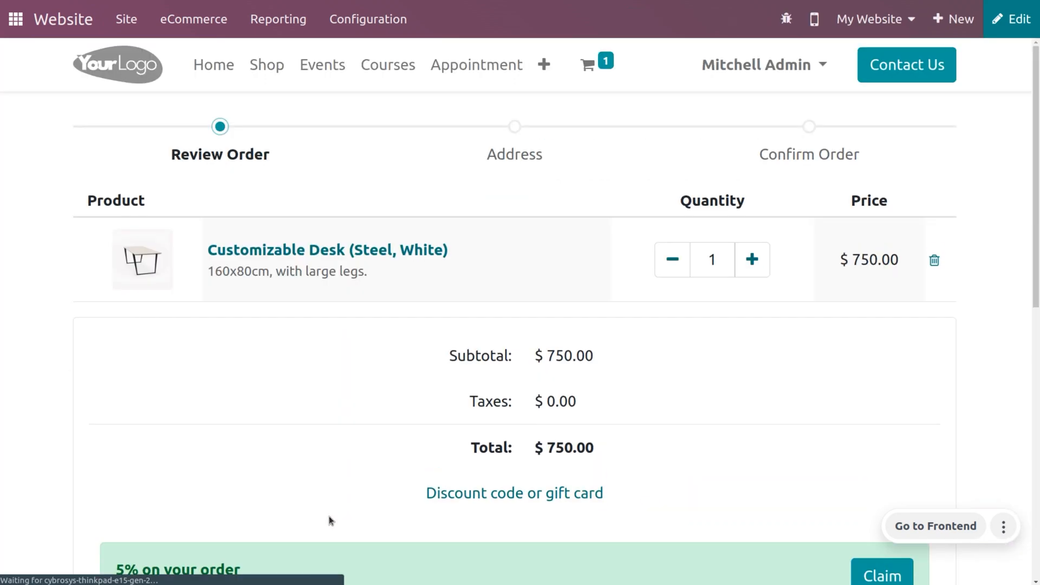
pyautogui.scroll(-3)
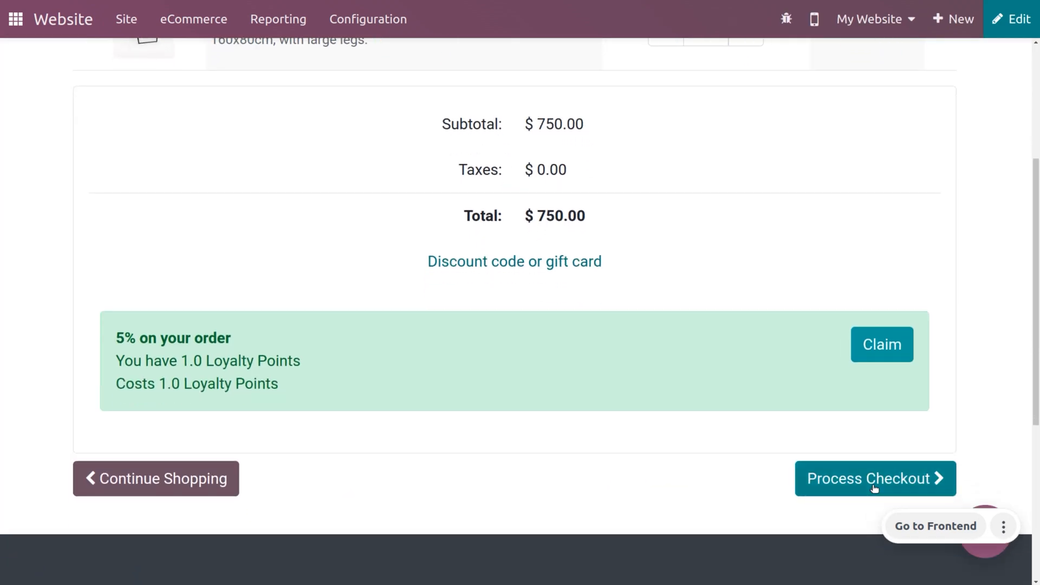
# Step: Check out with [On Site Pick] My Shop 1 delivery and pay-in-store payment, confirming order S00067 for $750.00
pyautogui.click(874, 477)
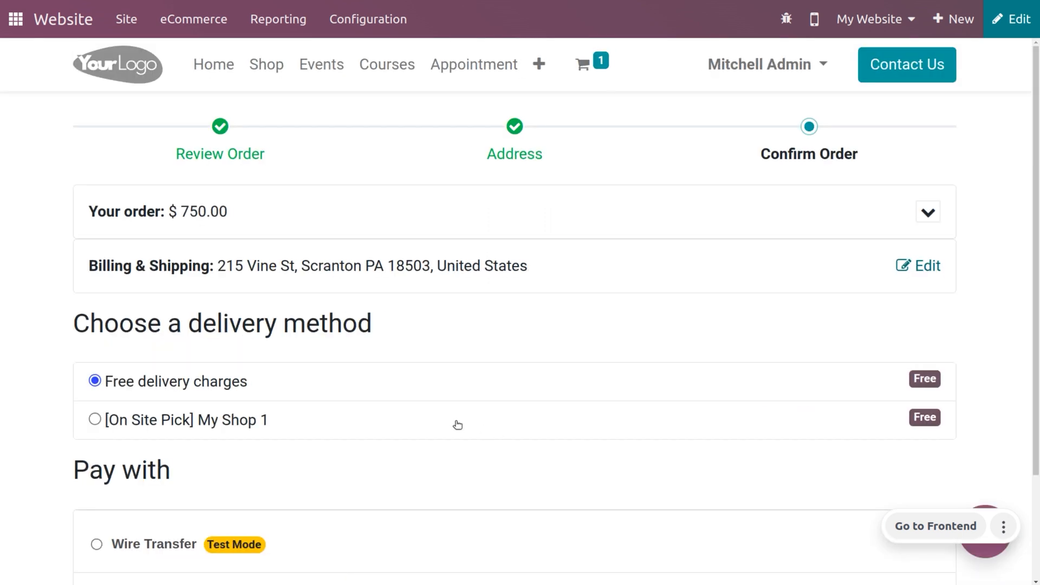
pyautogui.moveTo(179, 419)
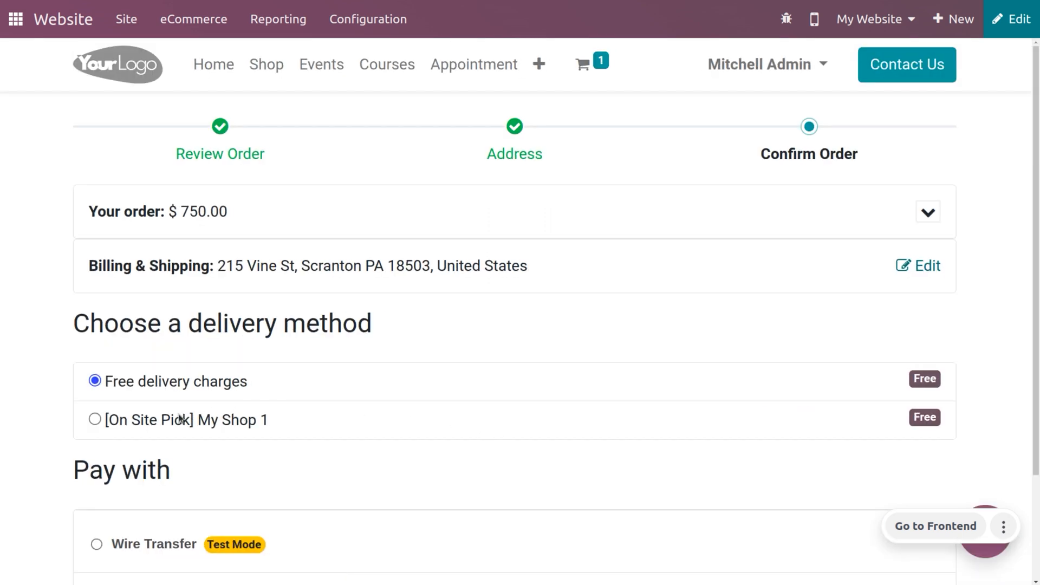
pyautogui.click(95, 420)
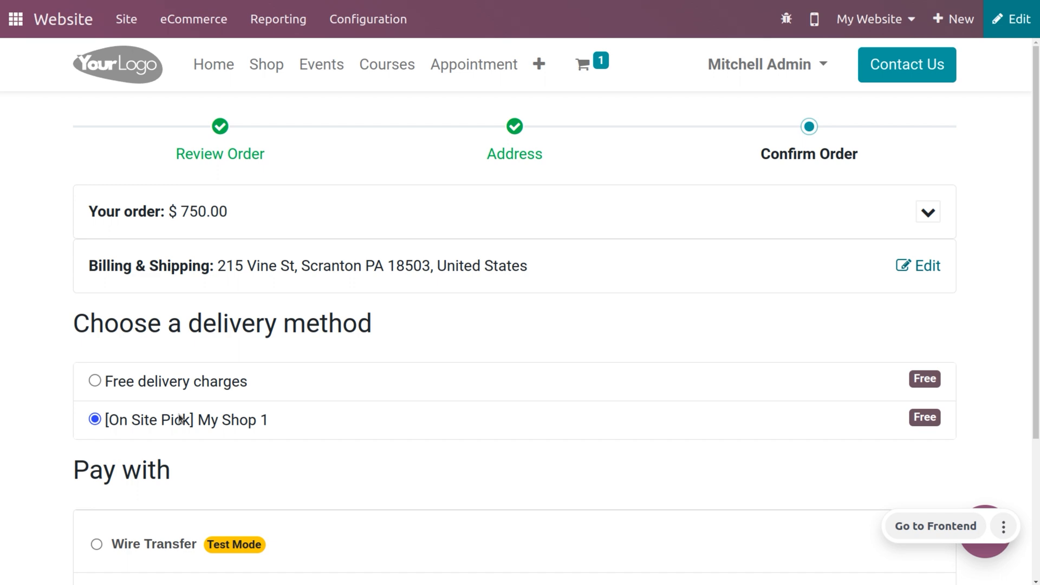
pyautogui.scroll(-3)
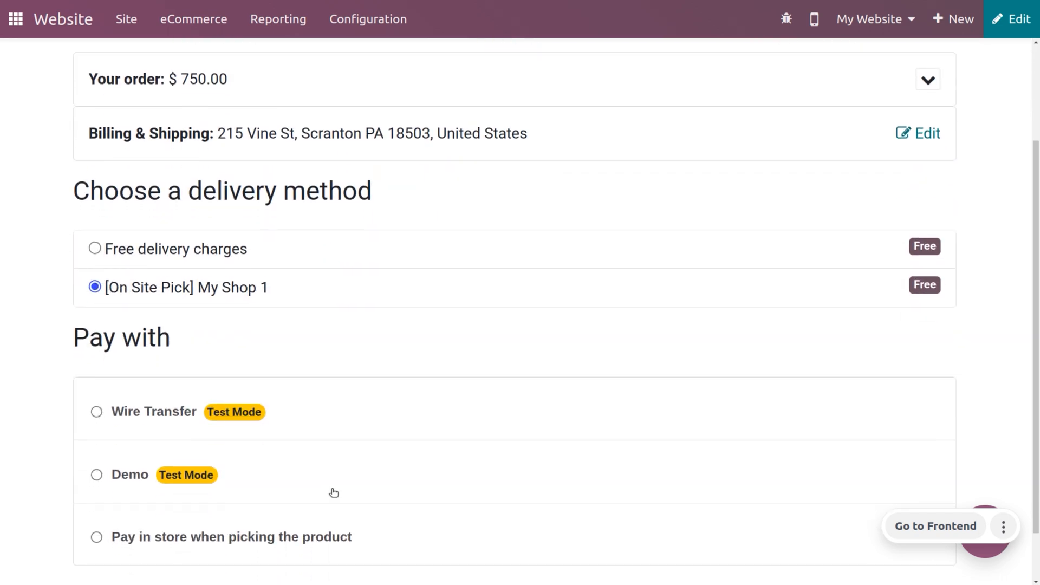
pyautogui.click(96, 536)
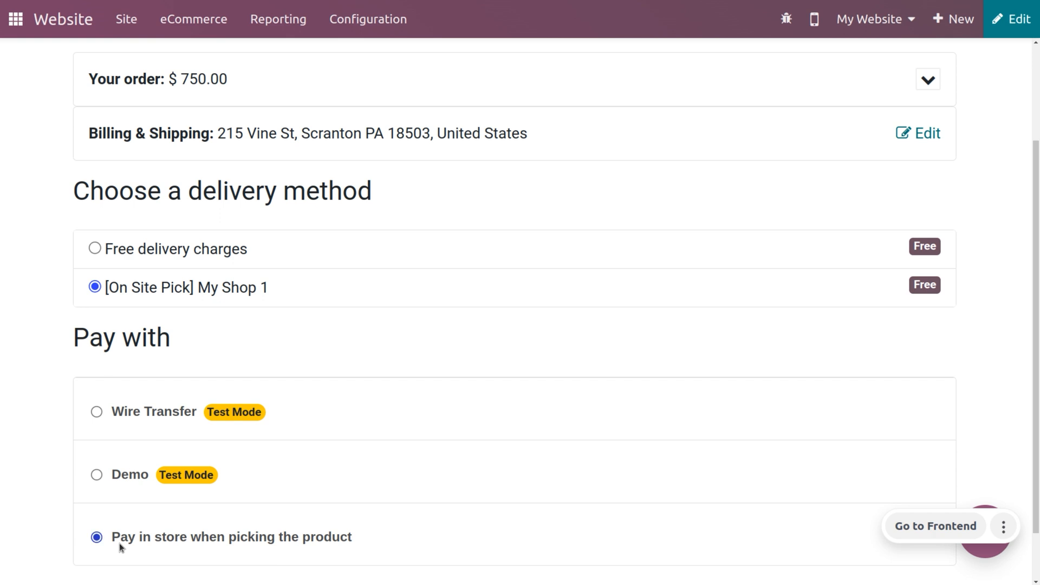
pyautogui.moveTo(242, 538)
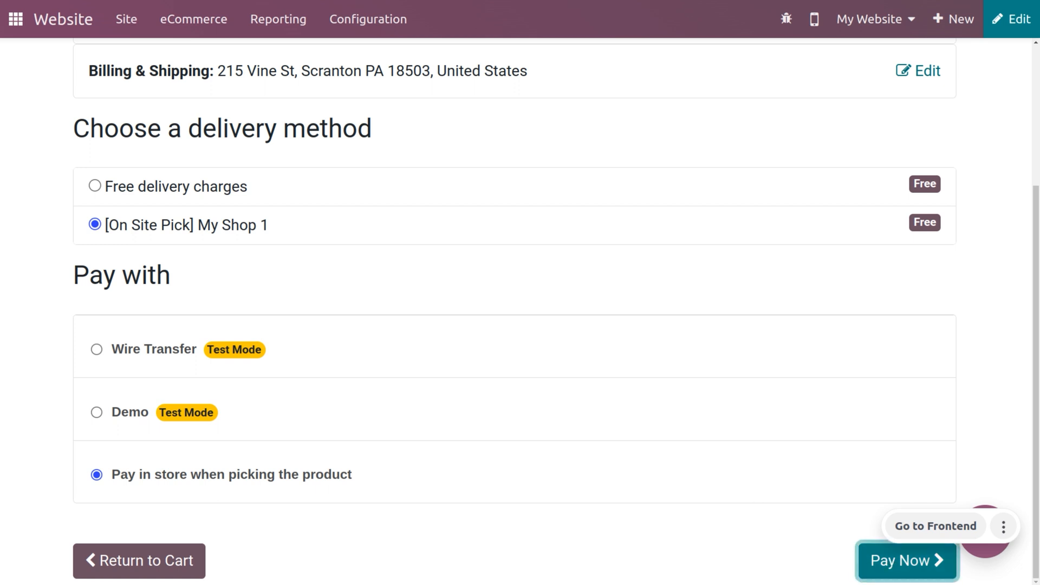
pyautogui.click(905, 560)
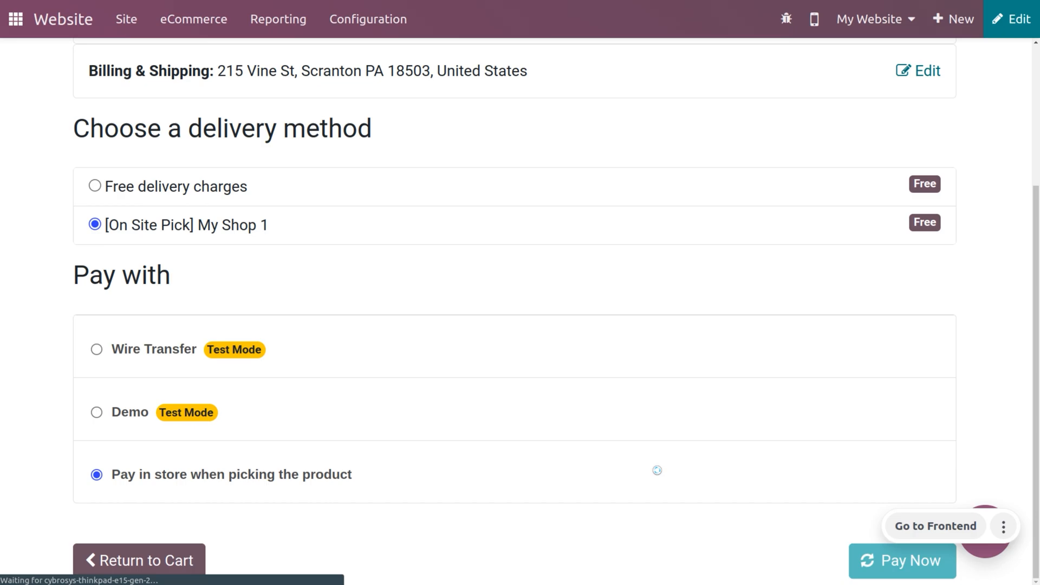
pyautogui.click(903, 560)
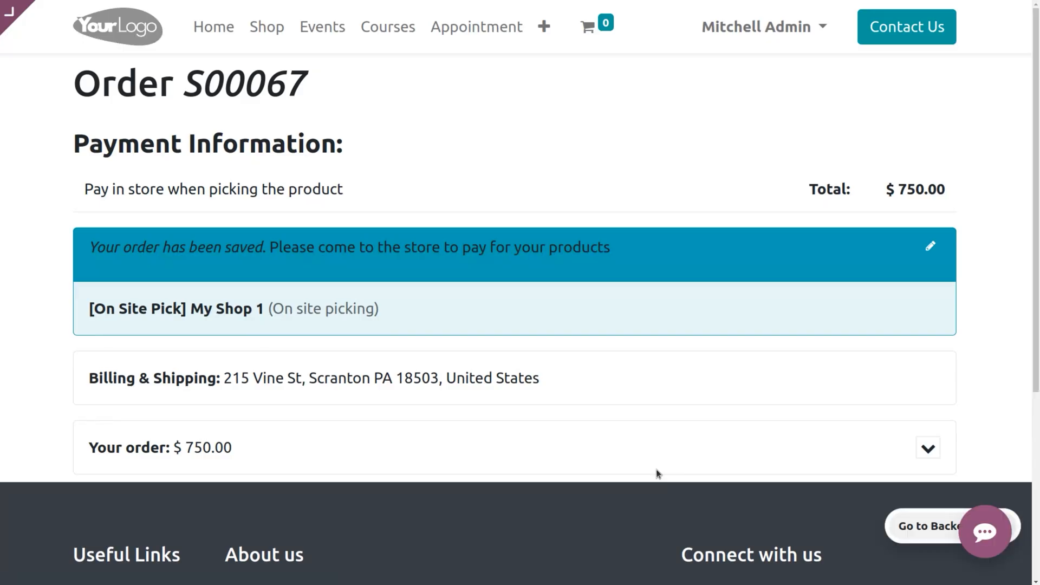